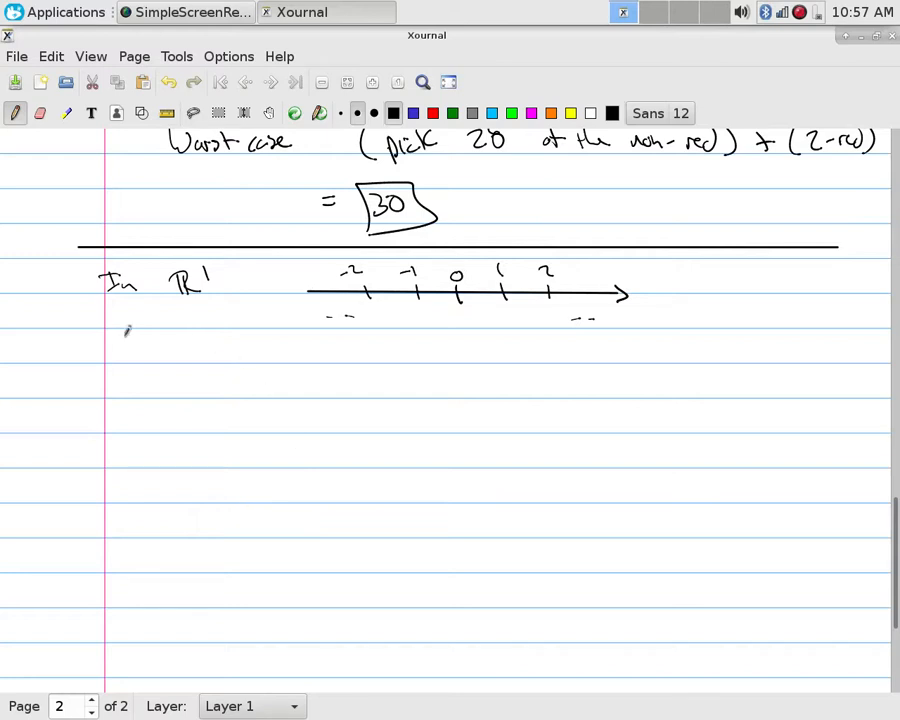
Handwrite the opening of the question under the number line, ending with 'How many'
{"action": "left_click_drag", "start_coordinate": [120, 350], "coordinate": [210, 350]}
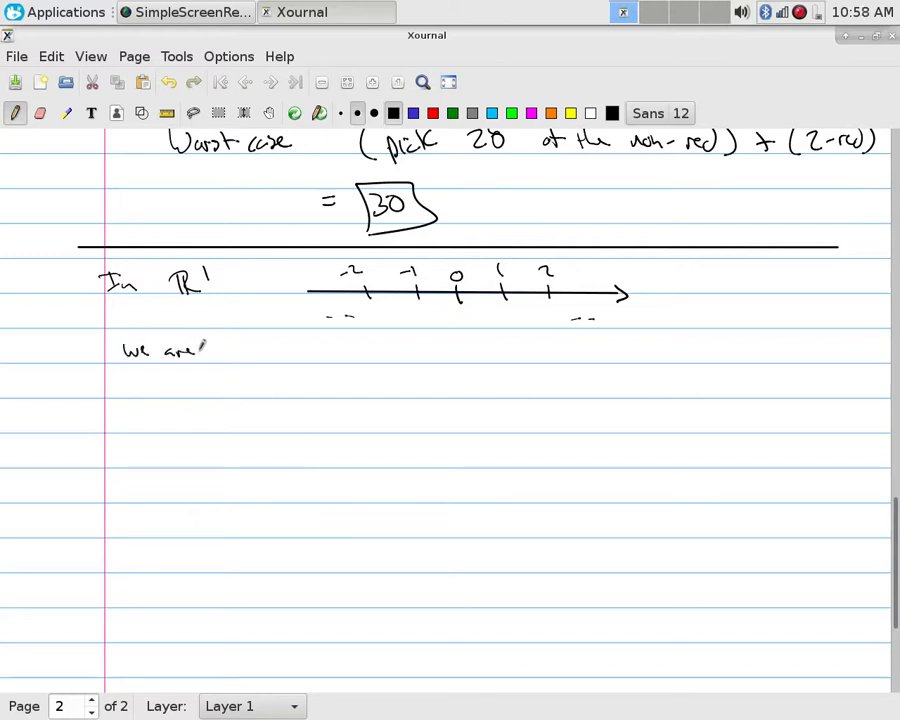
{"action": "left_click_drag", "start_coordinate": [216, 360], "coordinate": [280, 364]}
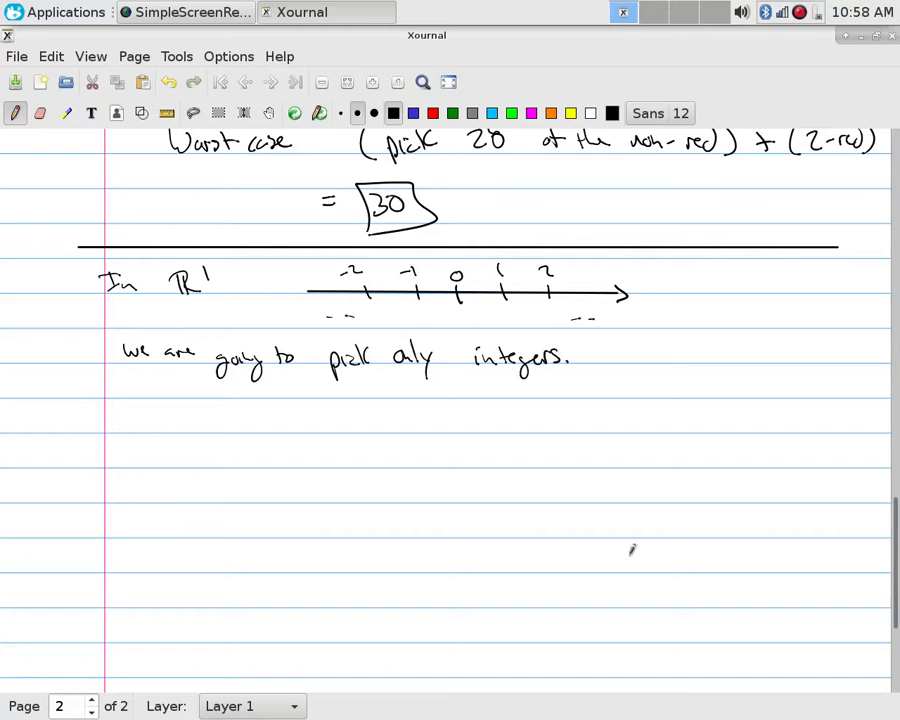
{"action": "left_click_drag", "start_coordinate": [610, 350], "coordinate": [650, 364]}
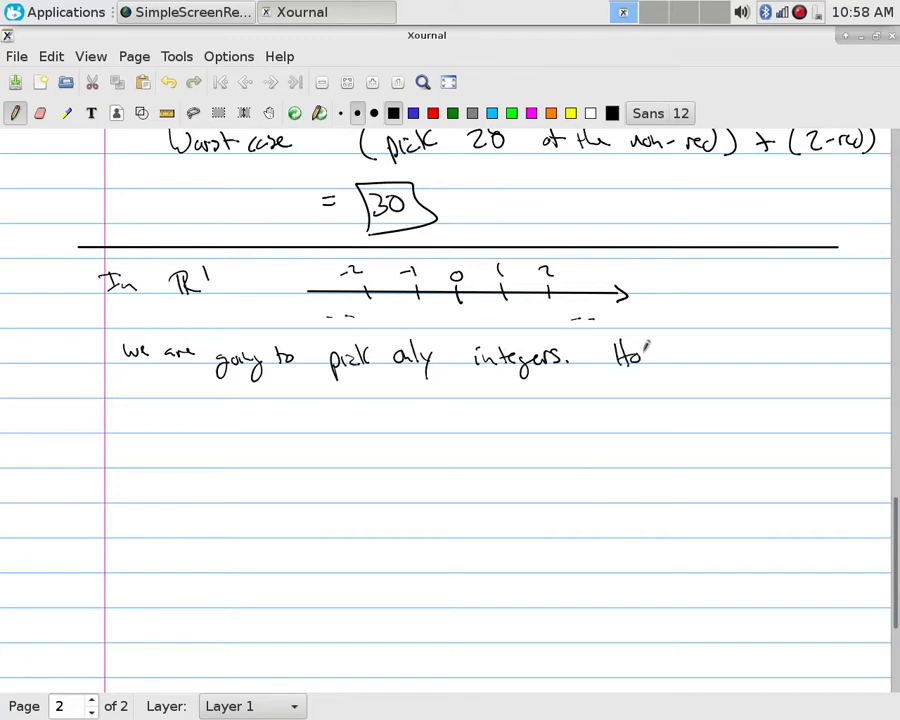
{"action": "left_click_drag", "start_coordinate": [624, 356], "coordinate": [730, 350]}
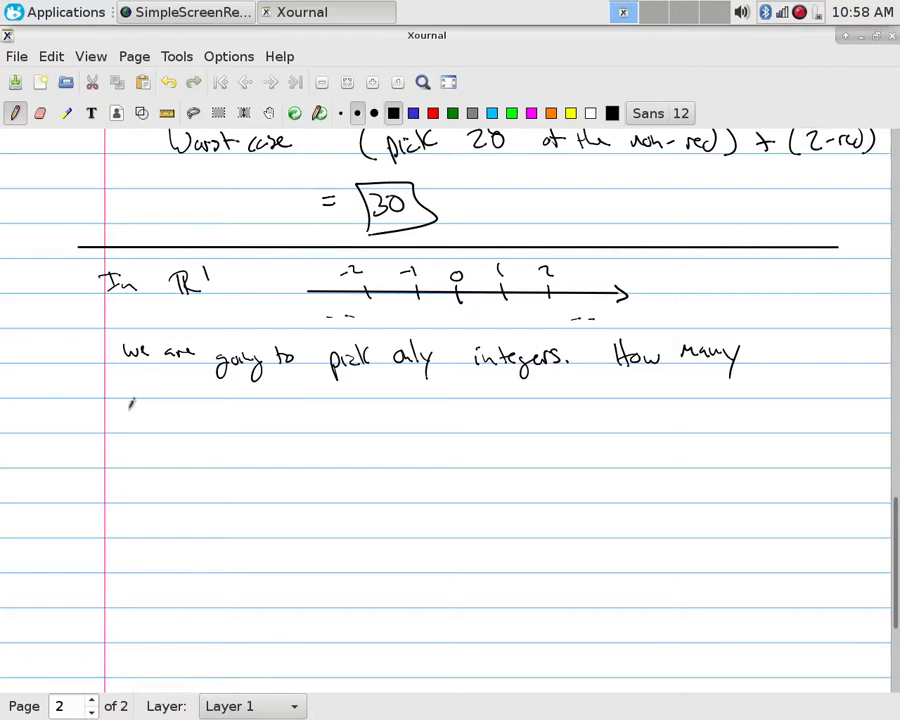
Finish the question: integers to pick so at least one midpoint of them is an integer
{"action": "left_click_drag", "start_coordinate": [128, 420], "coordinate": [196, 414]}
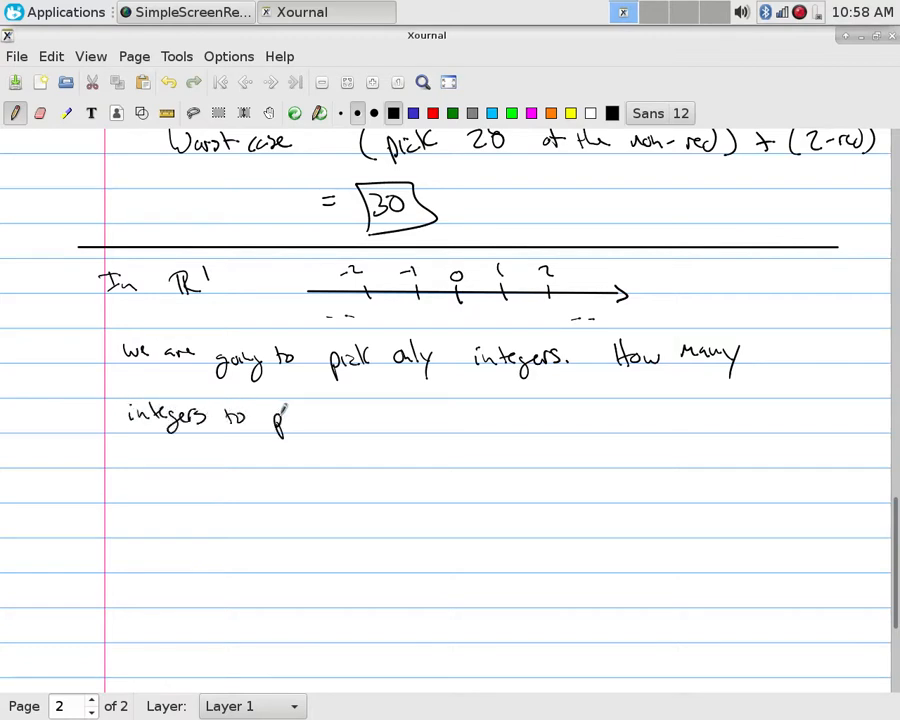
{"action": "left_click_drag", "start_coordinate": [270, 418], "coordinate": [404, 414]}
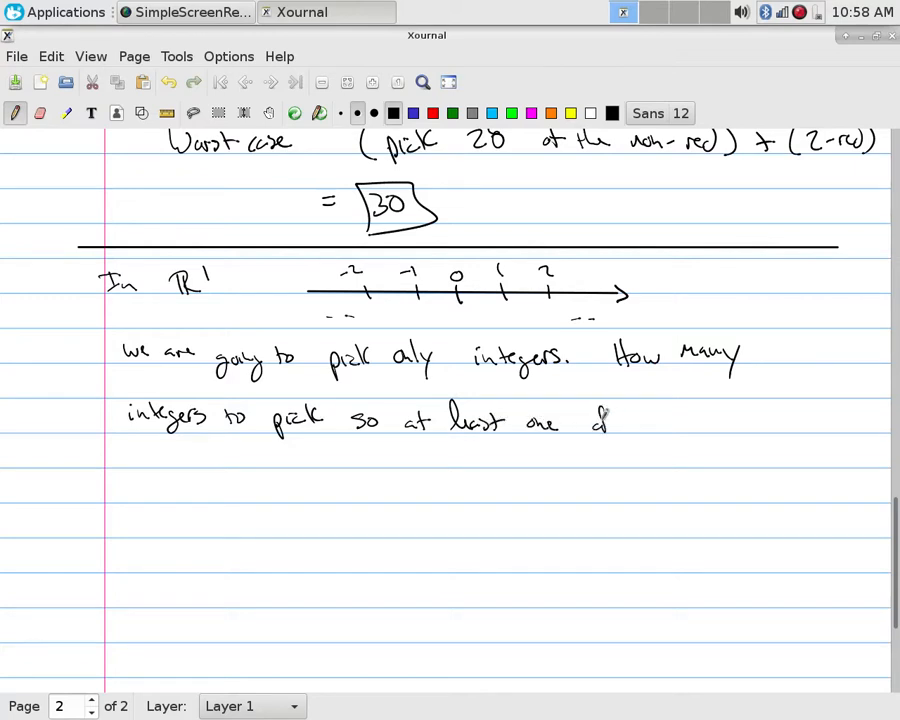
{"action": "left_click_drag", "start_coordinate": [600, 418], "coordinate": [710, 418]}
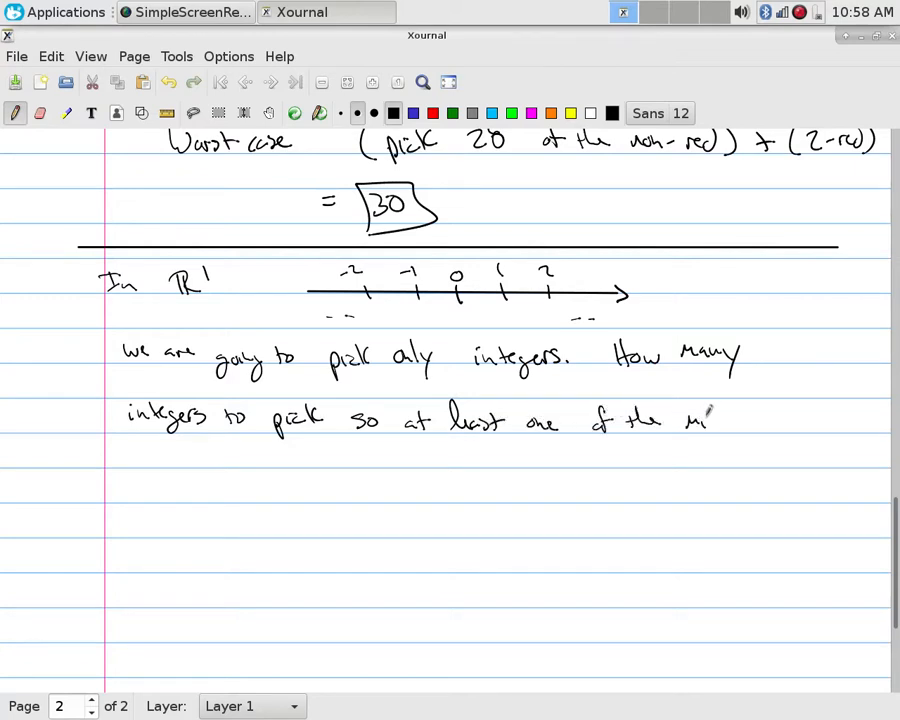
{"action": "left_click_drag", "start_coordinate": [716, 420], "coordinate": [776, 420]}
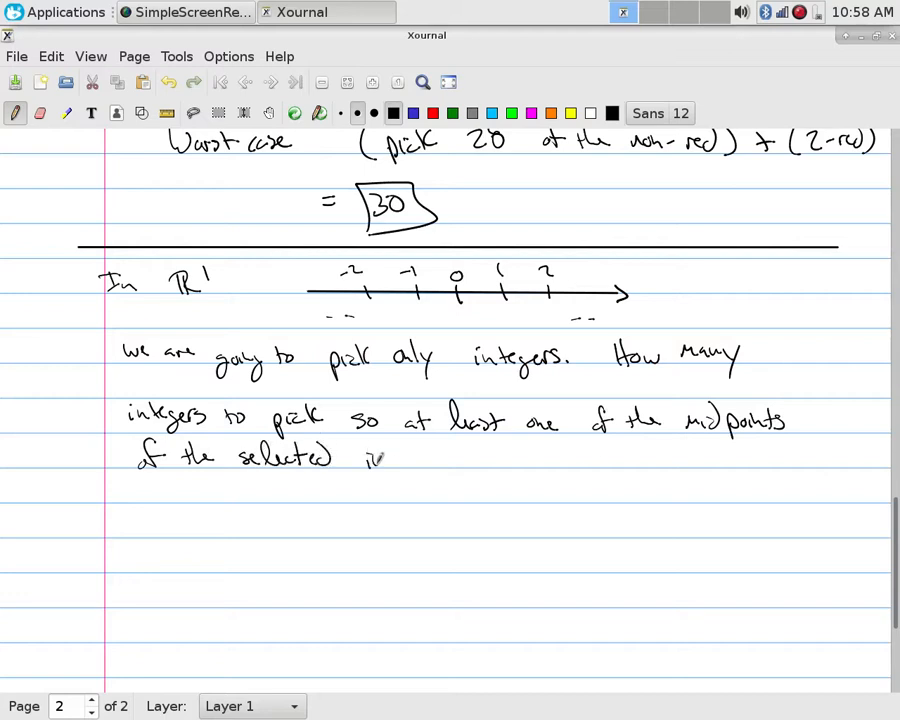
{"action": "left_click_drag", "start_coordinate": [376, 460], "coordinate": [424, 464]}
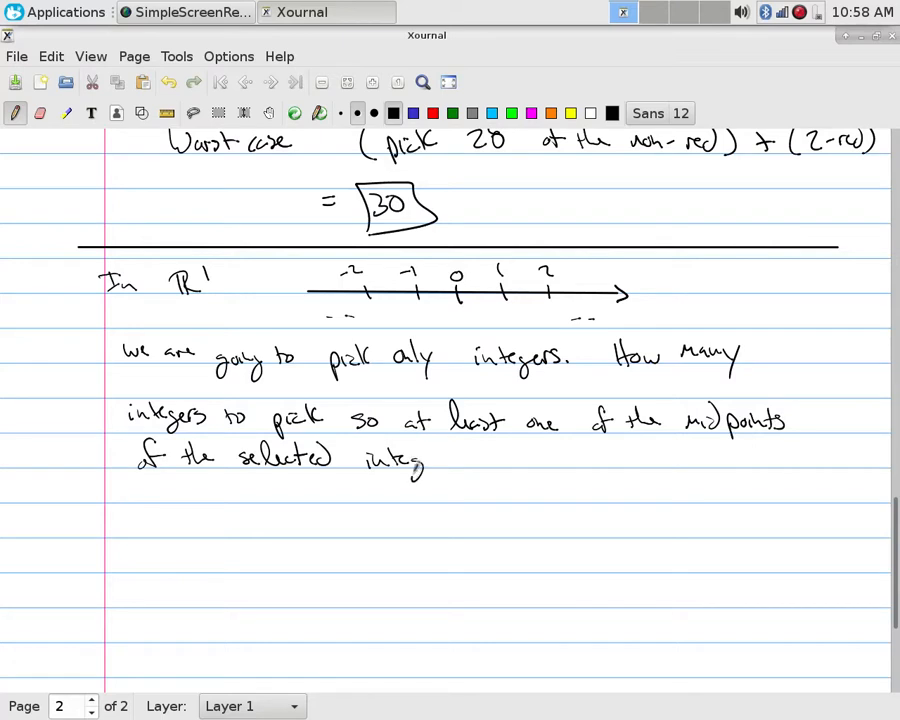
{"action": "left_click_drag", "start_coordinate": [420, 460], "coordinate": [520, 460]}
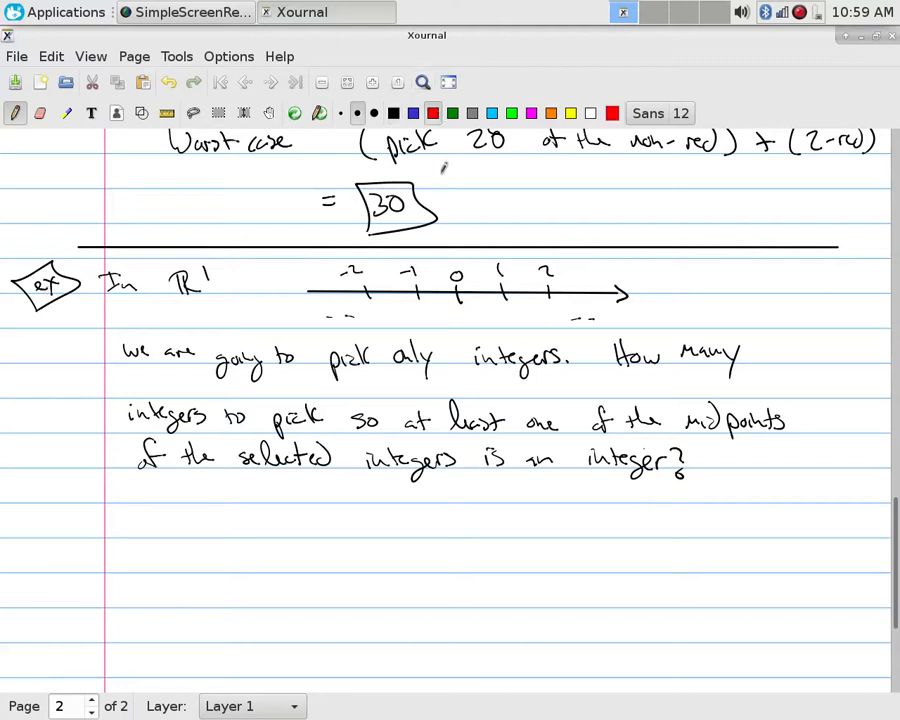
Circle chosen integers in red, mark midpoints with blue crosses, and bracket the span from -2 to -1
{"action": "left_click_drag", "start_coordinate": [356, 284], "coordinate": [370, 298]}
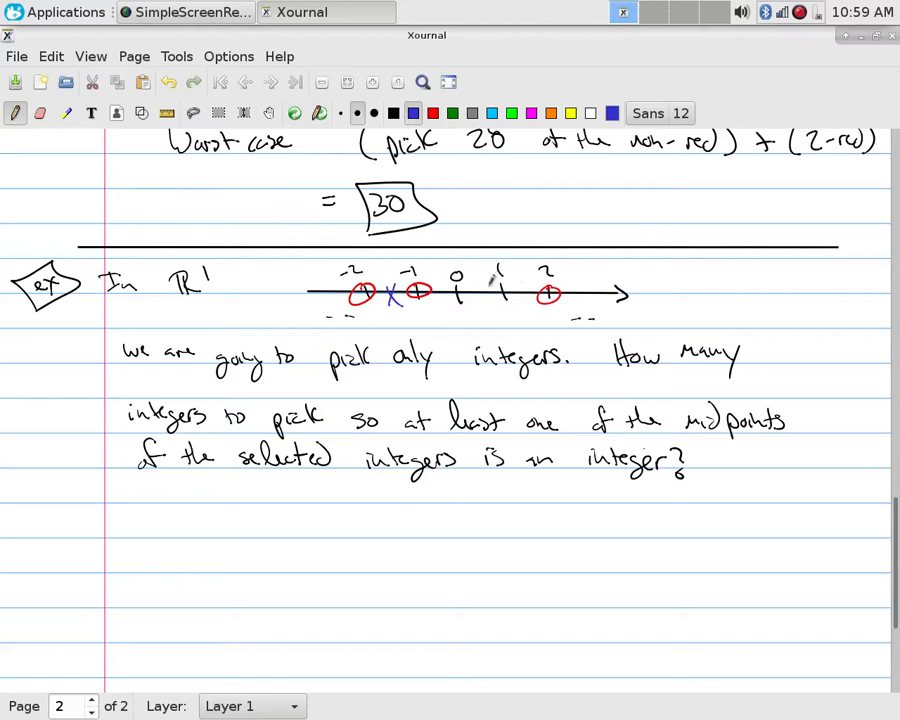
{"action": "left_click_drag", "start_coordinate": [478, 284], "coordinate": [490, 298]}
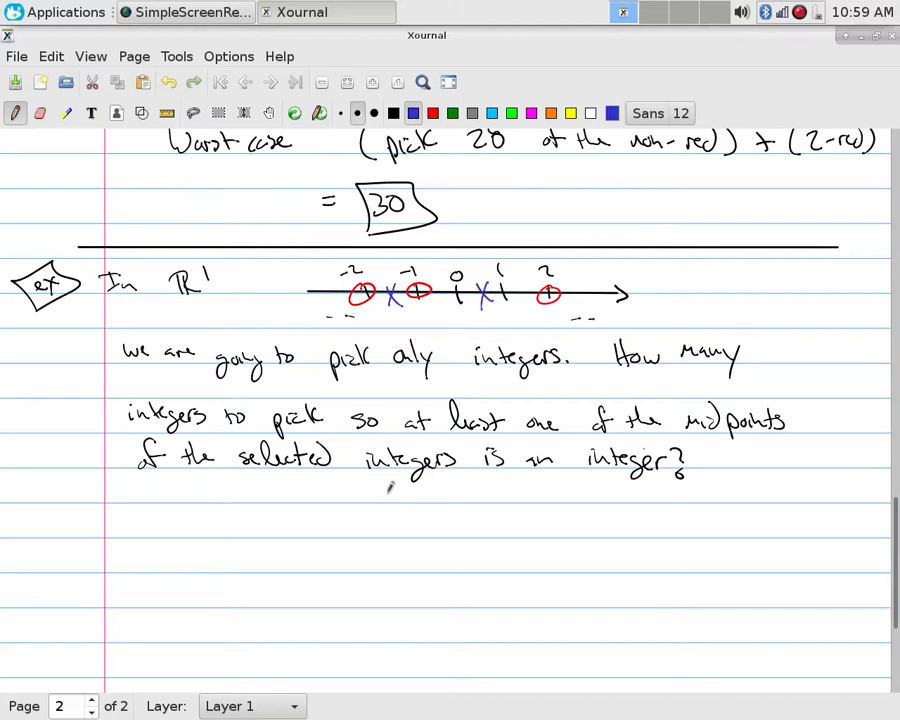
{"action": "left_click_drag", "start_coordinate": [378, 320], "coordinate": [544, 312]}
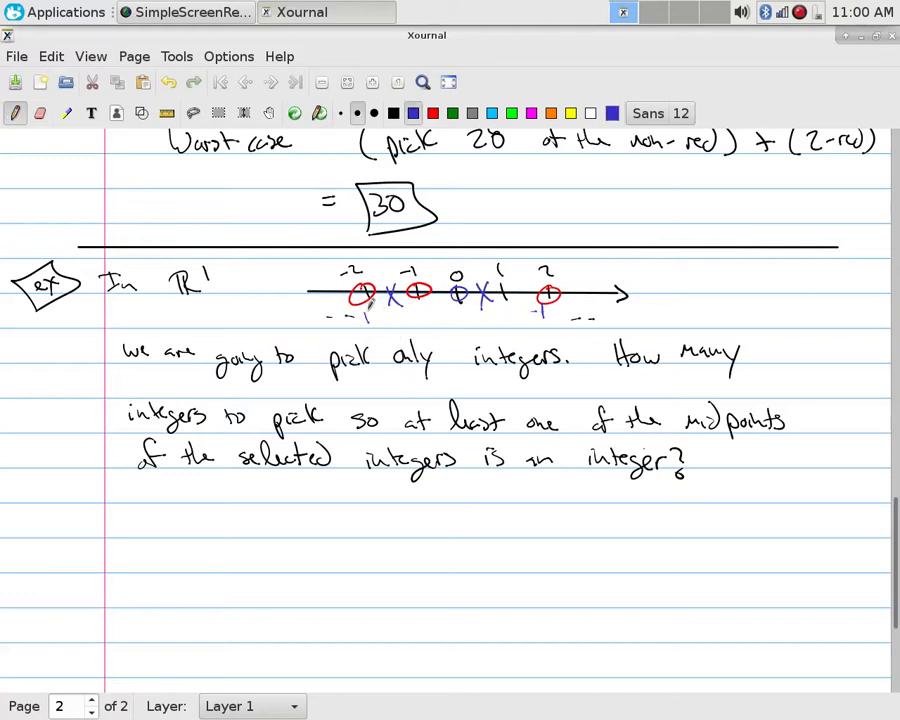
{"action": "left_click_drag", "start_coordinate": [370, 320], "coordinate": [424, 320]}
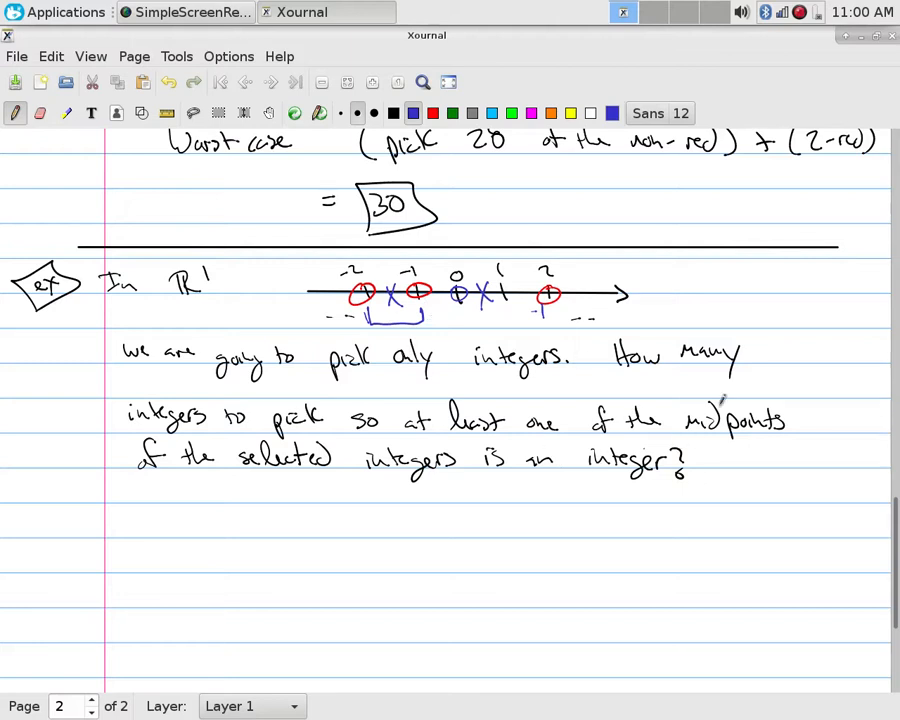
Write point 1: the midpoint of x1, x2 is (x1+x2)/2
{"action": "scroll", "scroll_direction": "down", "scroll_amount": 3}
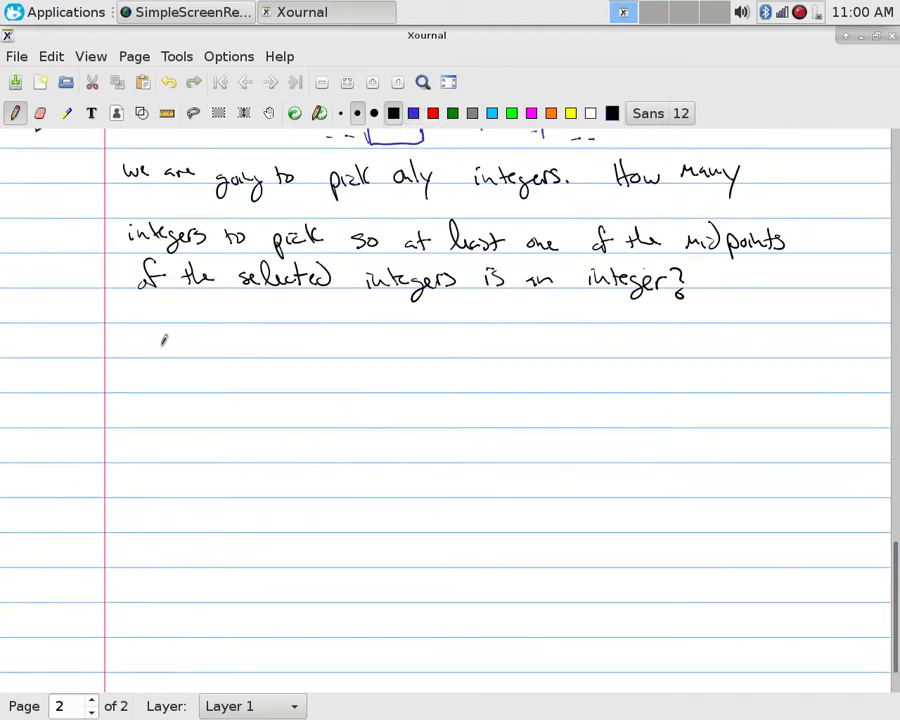
{"action": "left_click_drag", "start_coordinate": [144, 344], "coordinate": [210, 350]}
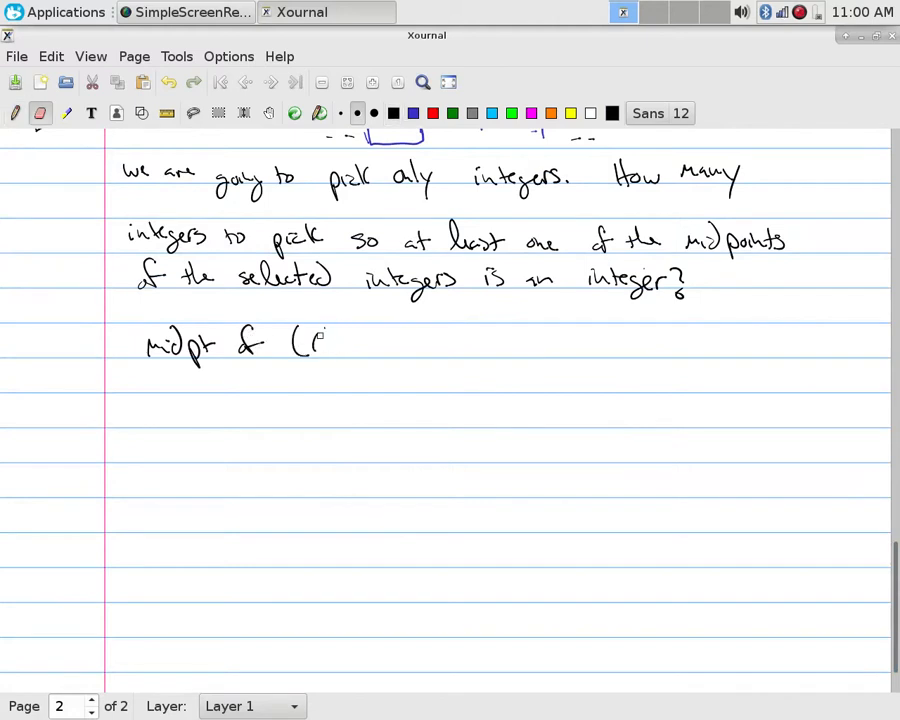
{"action": "left_click_drag", "start_coordinate": [300, 340], "coordinate": [364, 344]}
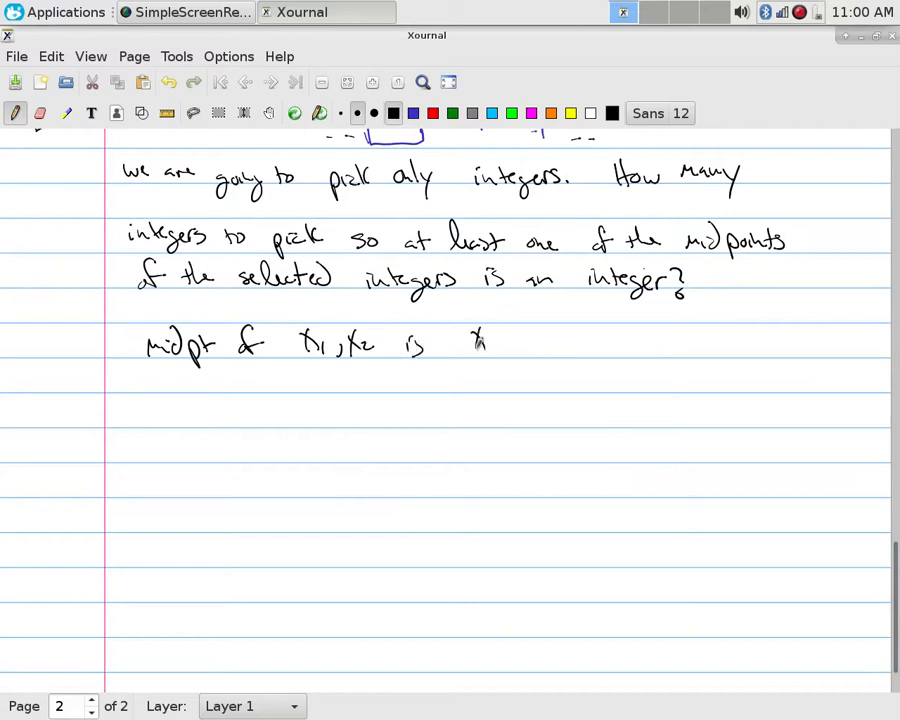
{"action": "left_click_drag", "start_coordinate": [470, 340], "coordinate": [548, 364]}
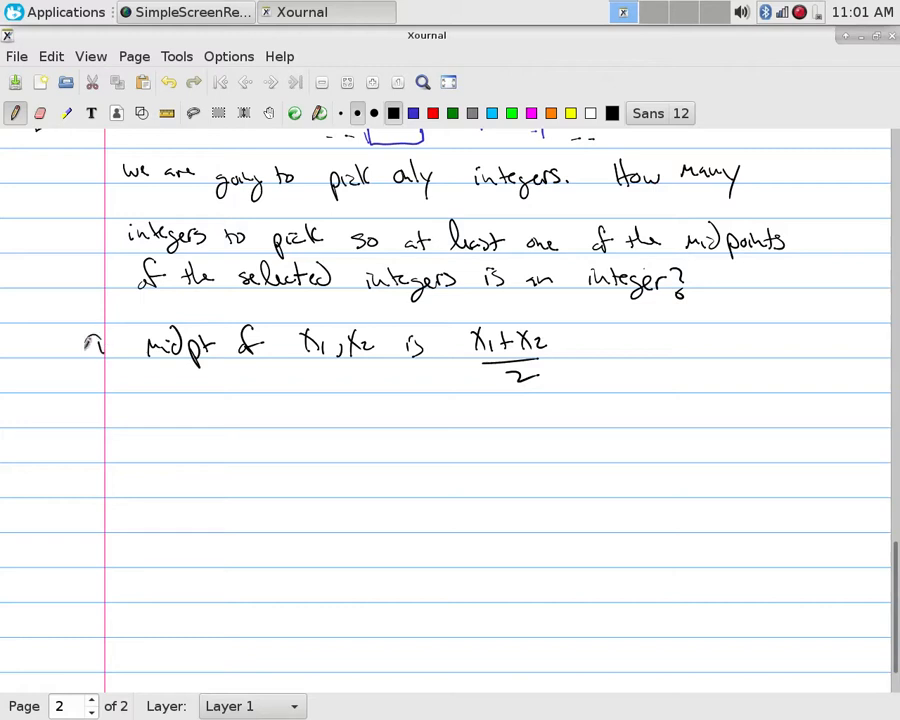
{"action": "left_click_drag", "start_coordinate": [88, 336], "coordinate": [114, 360]}
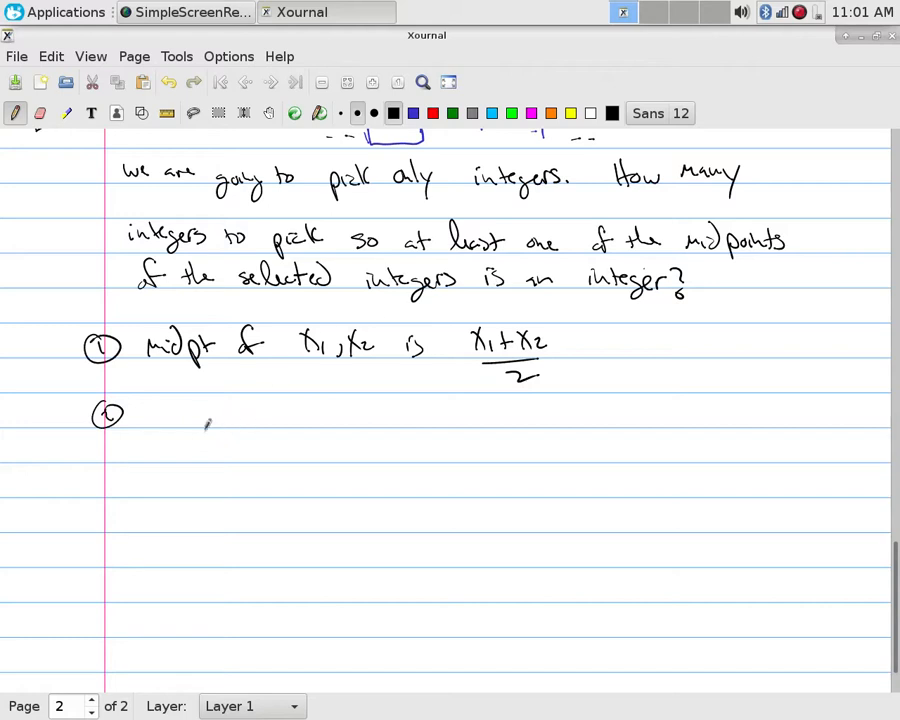
Write point 2: an integer midpoint means x1 + x2 = 2(int), arrowed as even
{"action": "left_click_drag", "start_coordinate": [160, 414], "coordinate": [218, 414]}
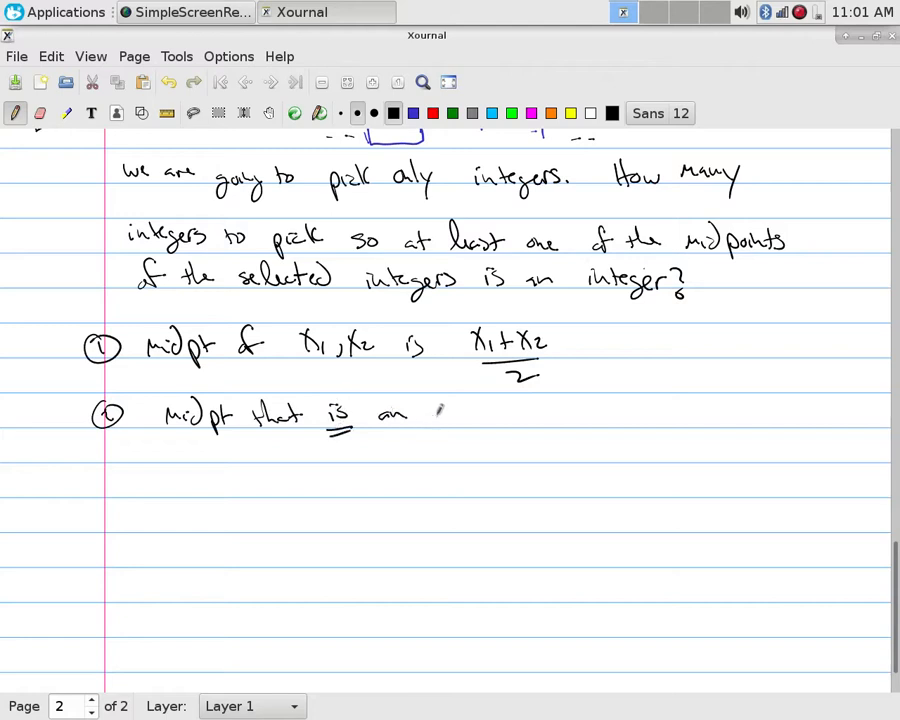
{"action": "left_click_drag", "start_coordinate": [436, 414], "coordinate": [504, 414]}
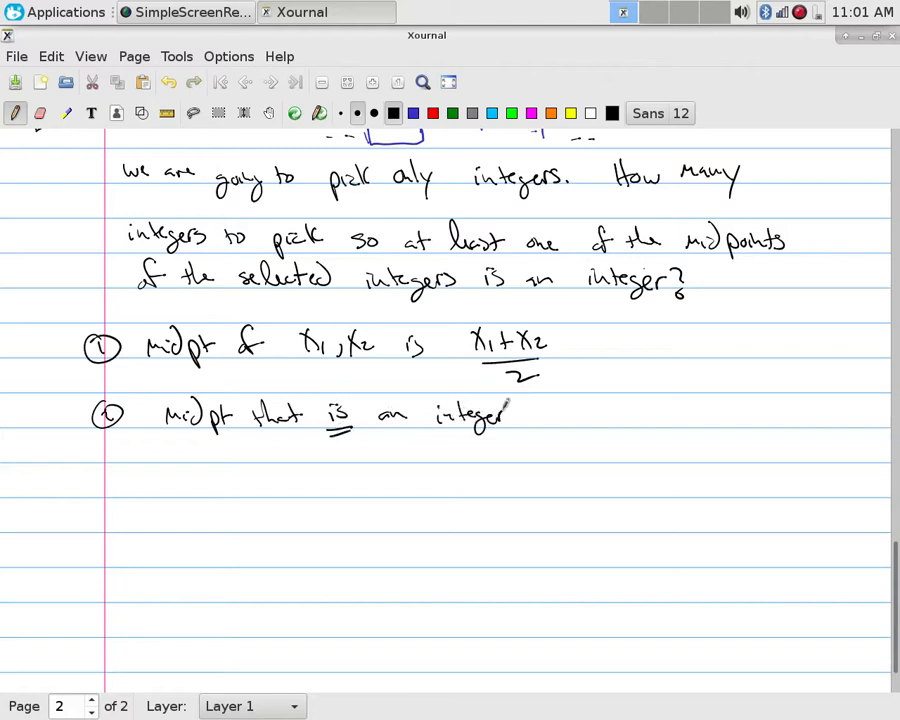
{"action": "left_click_drag", "start_coordinate": [580, 410], "coordinate": [644, 414]}
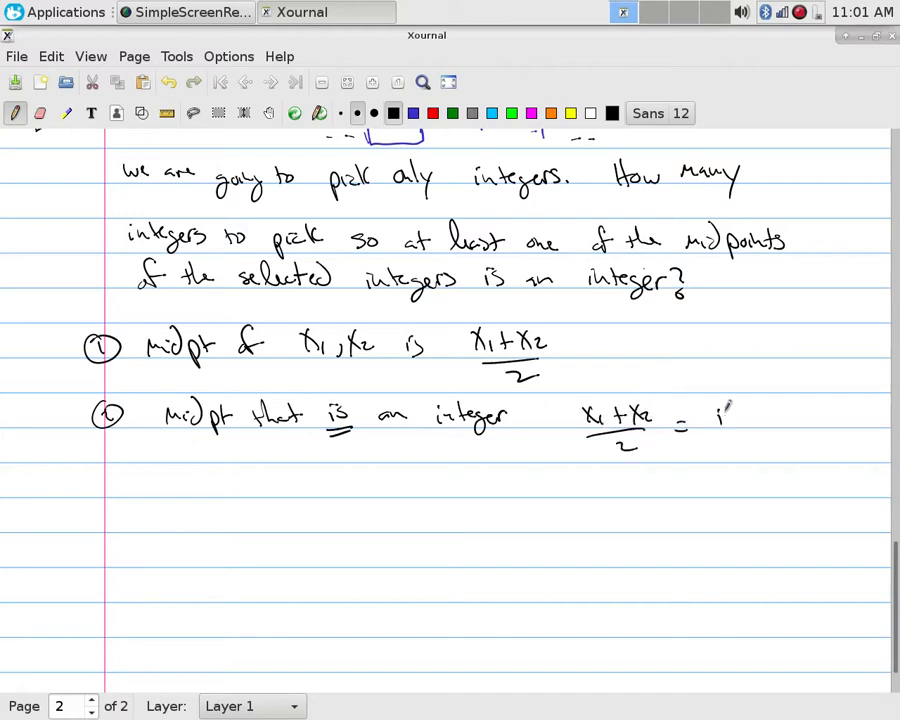
{"action": "left_click_drag", "start_coordinate": [720, 414], "coordinate": [756, 414]}
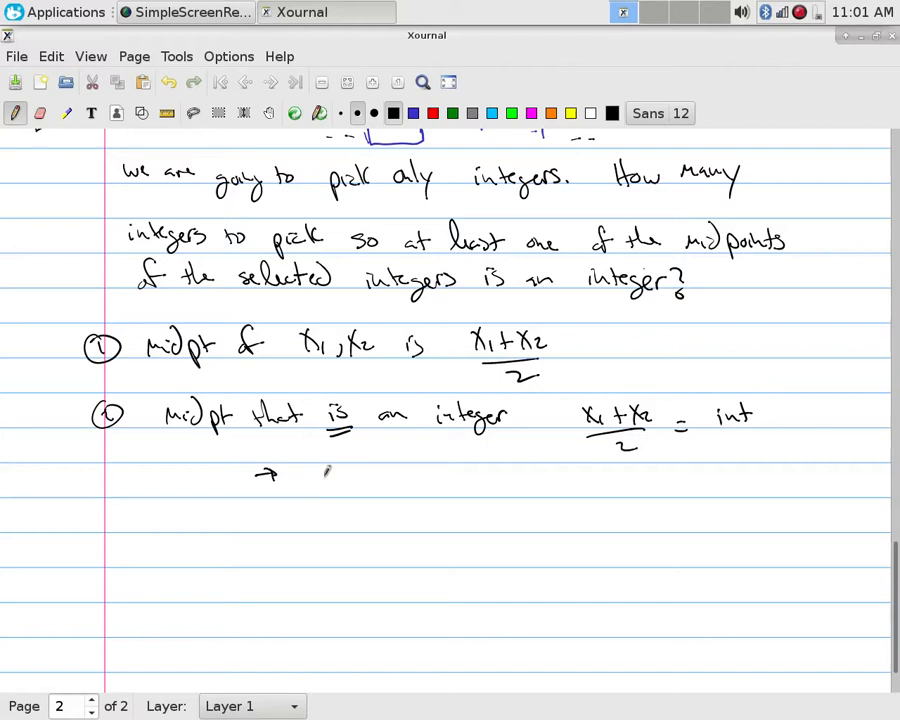
{"action": "left_click_drag", "start_coordinate": [320, 486], "coordinate": [420, 486]}
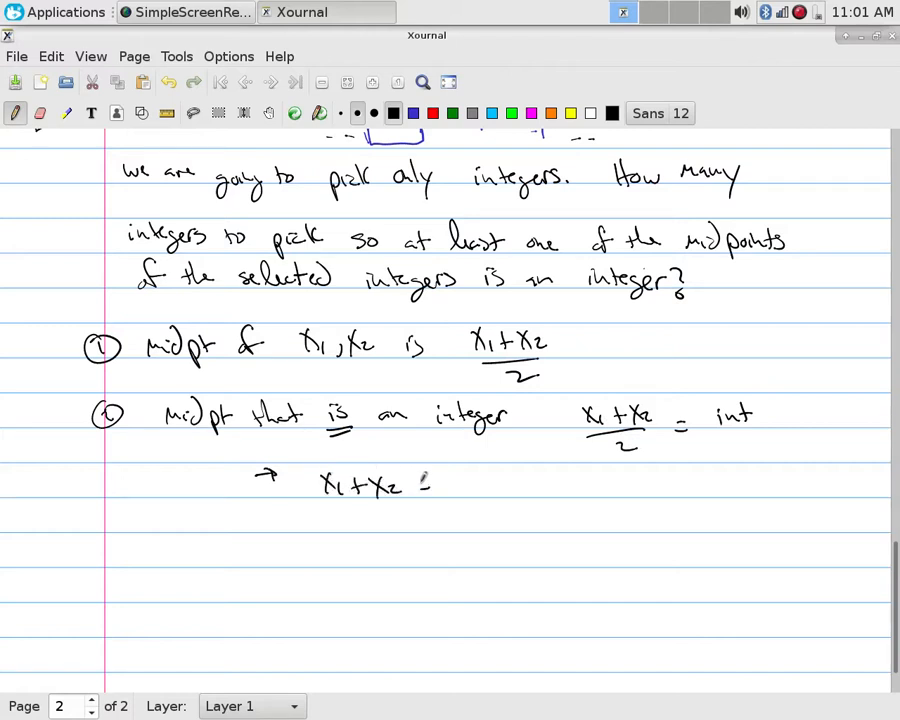
{"action": "left_click_drag", "start_coordinate": [430, 486], "coordinate": [536, 480]}
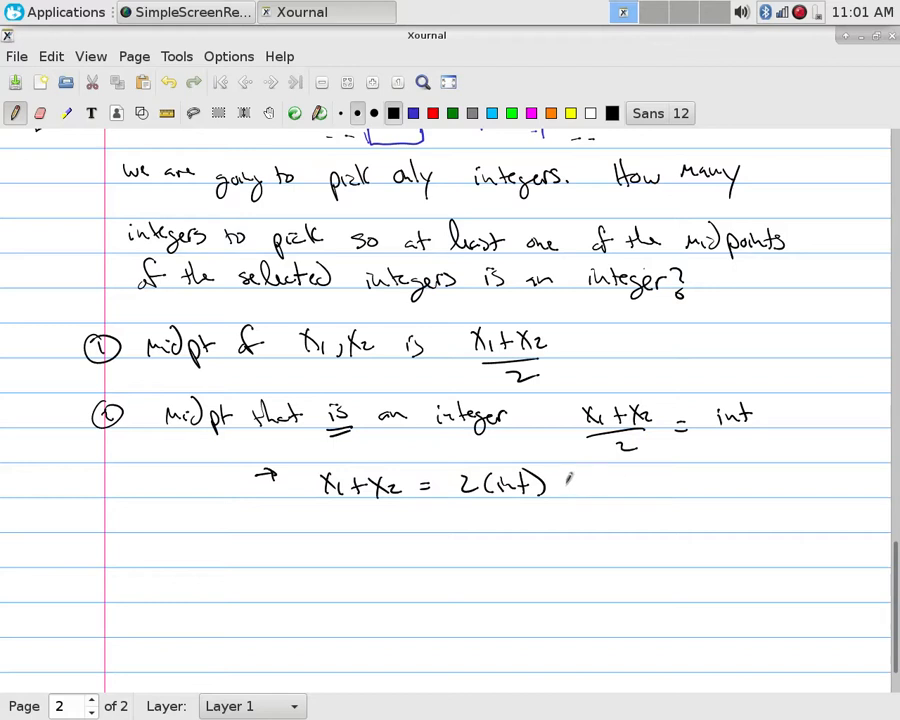
{"action": "left_click_drag", "start_coordinate": [560, 482], "coordinate": [650, 482]}
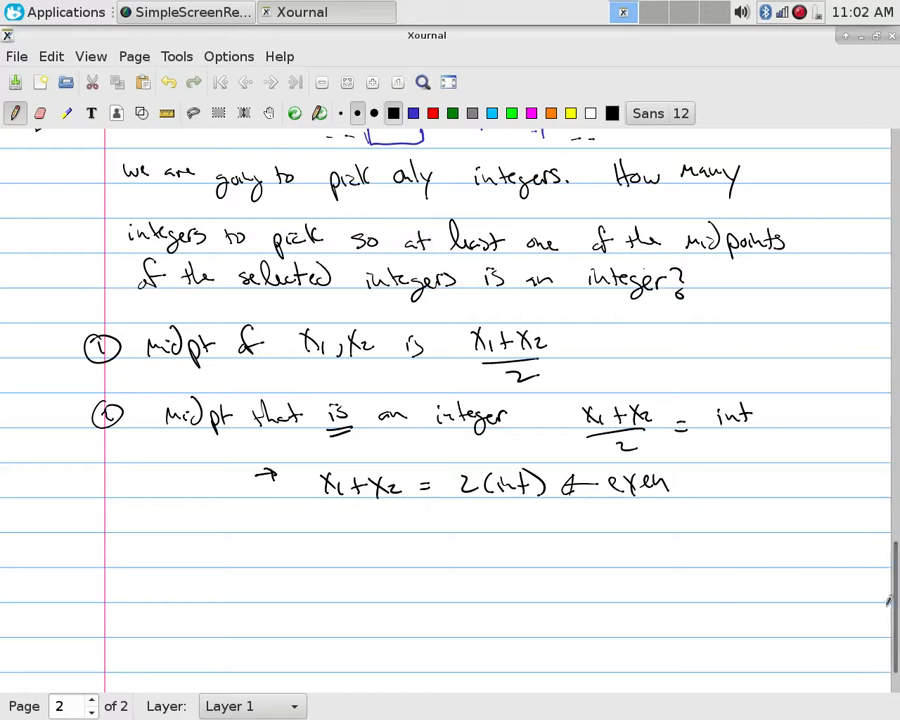
Start point 3 'Know' with the rules even+even = even and odd+odd = even
{"action": "scroll", "scroll_direction": "down", "scroll_amount": 3}
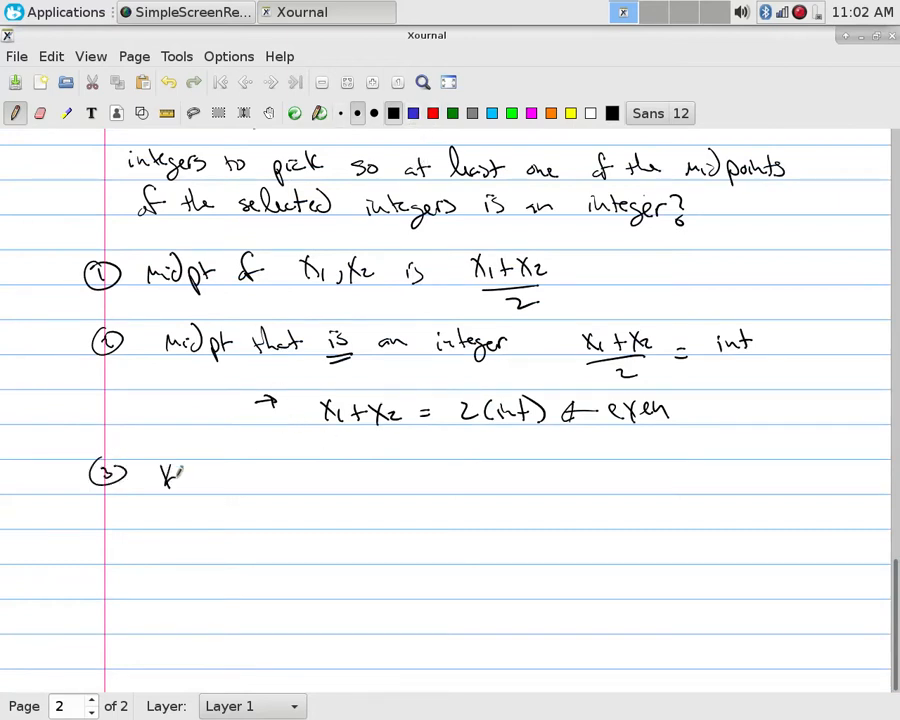
{"action": "left_click_drag", "start_coordinate": [160, 476], "coordinate": [320, 490]}
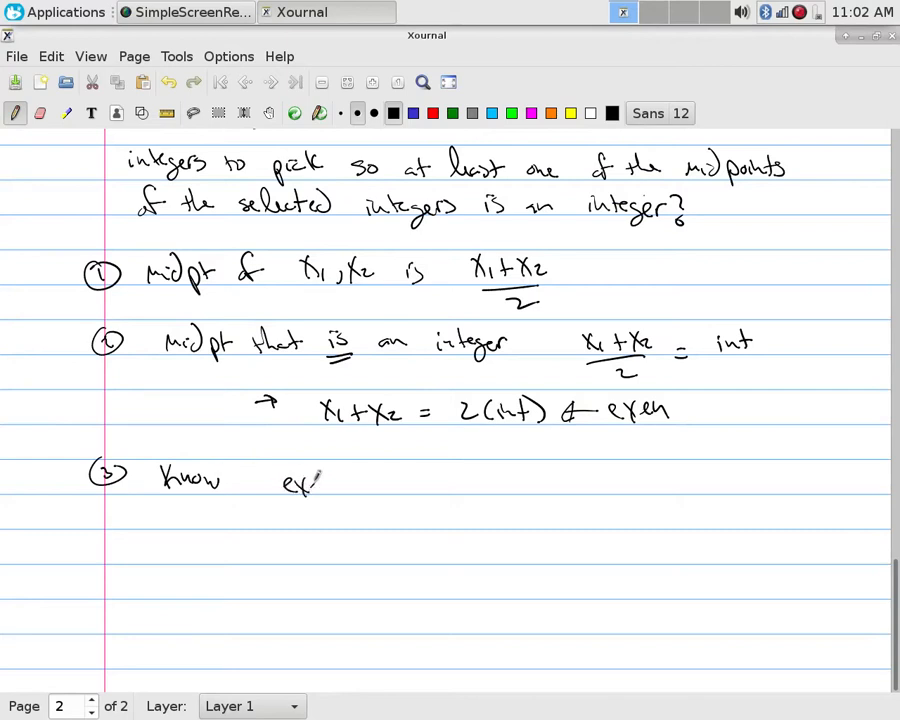
{"action": "left_click_drag", "start_coordinate": [320, 482], "coordinate": [430, 482]}
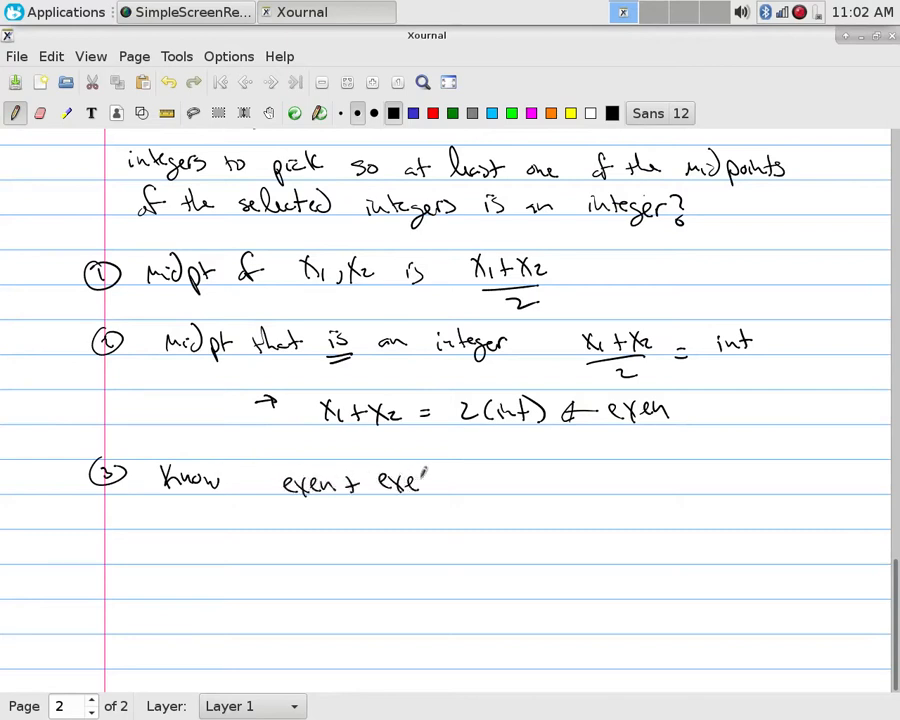
{"action": "left_click_drag", "start_coordinate": [430, 480], "coordinate": [524, 480]}
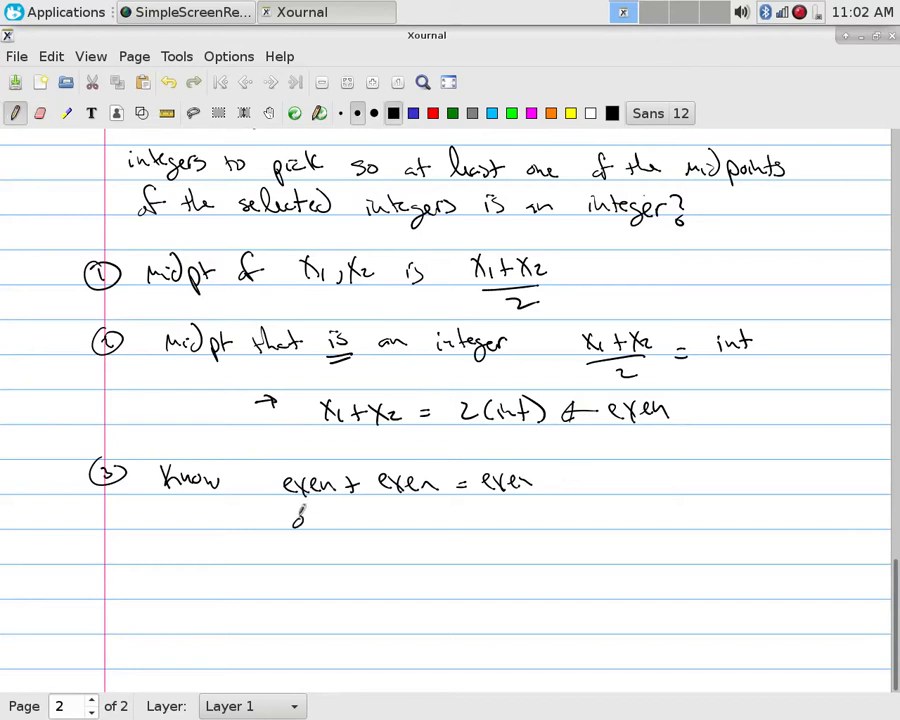
{"action": "left_click_drag", "start_coordinate": [290, 518], "coordinate": [420, 520]}
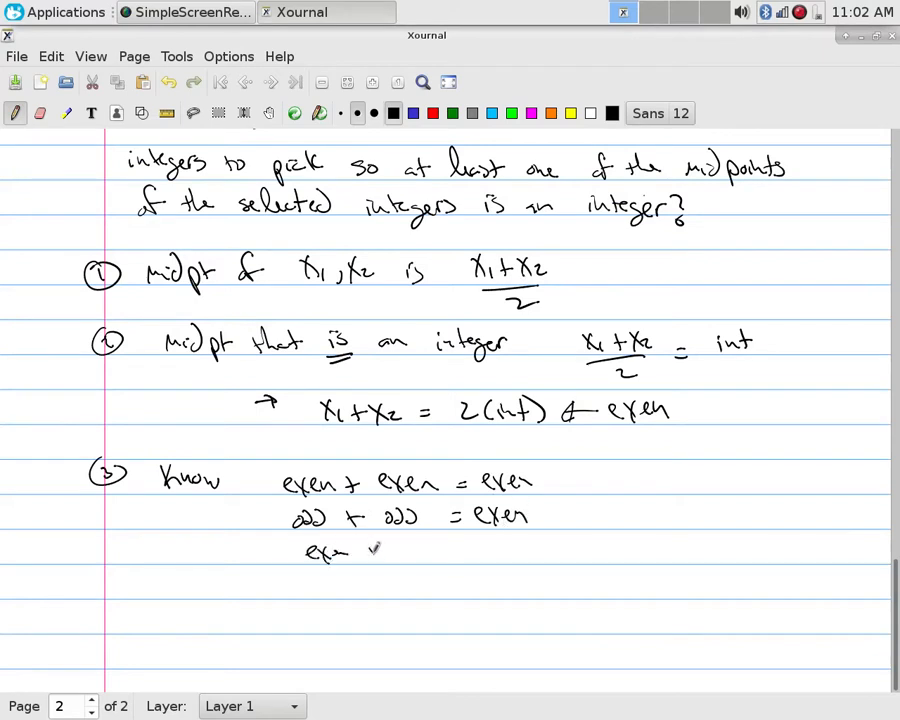
Add even+odd = odd and odd+even = odd, and circle the x1+x2 equation
{"action": "left_click_drag", "start_coordinate": [350, 552], "coordinate": [470, 552]}
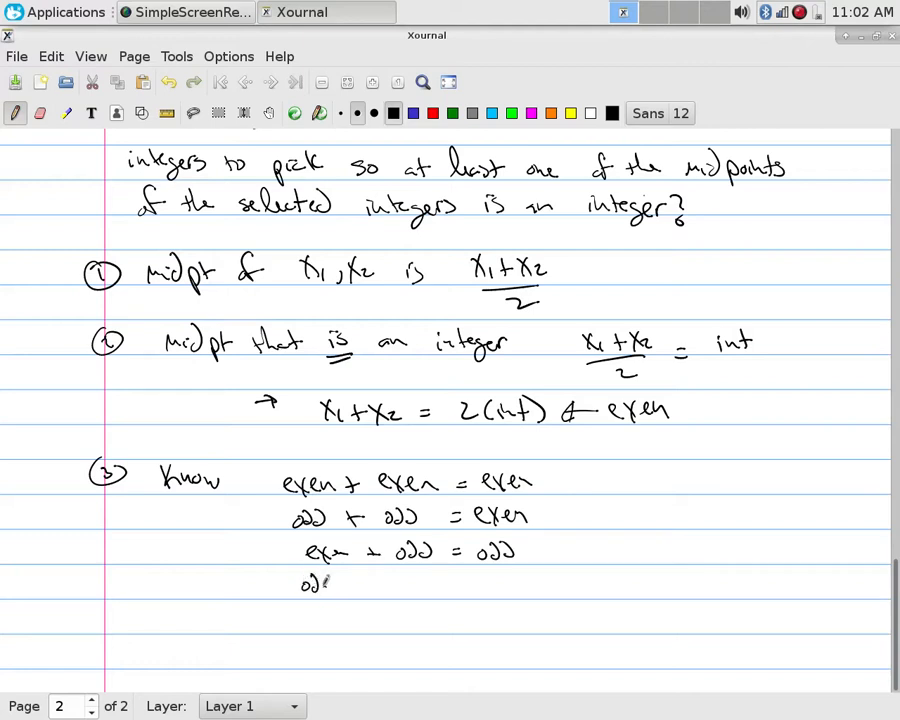
{"action": "left_click_drag", "start_coordinate": [330, 584], "coordinate": [470, 588]}
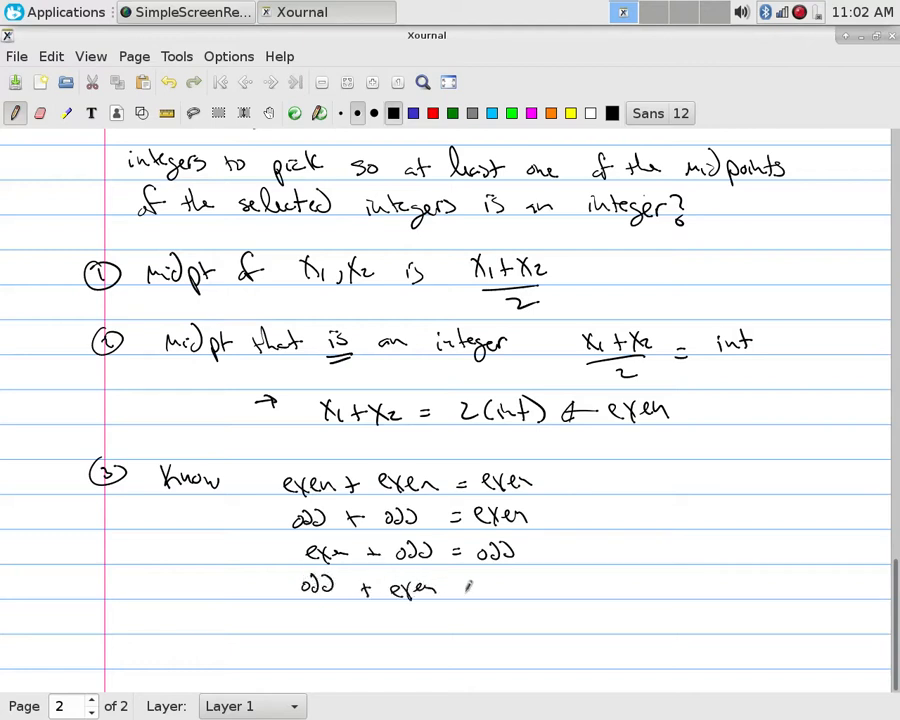
{"action": "left_click_drag", "start_coordinate": [456, 588], "coordinate": [530, 584]}
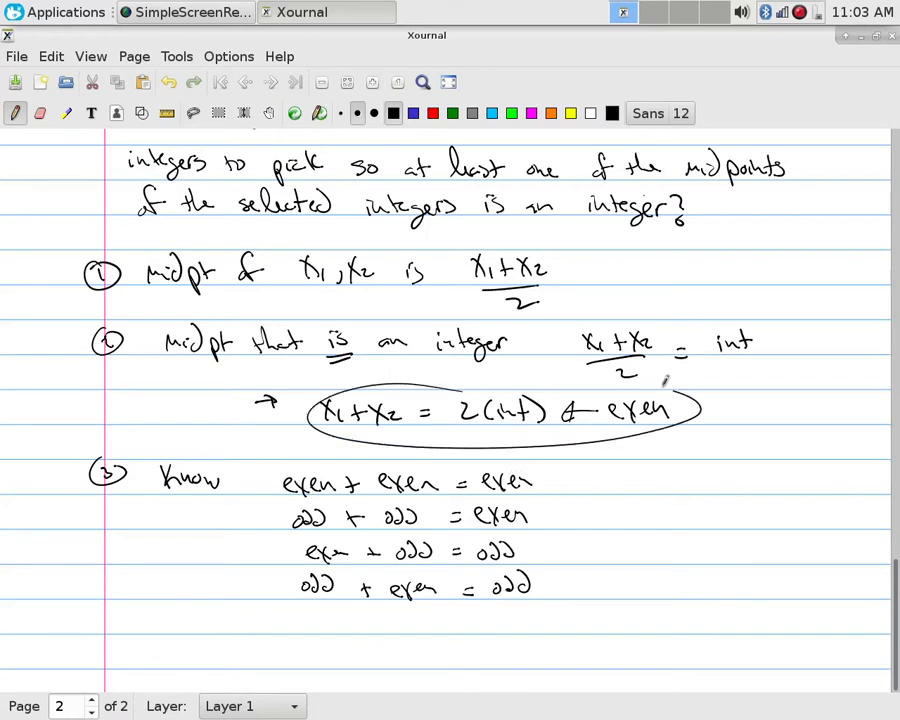
Brace the two even-sum rules and note they only happen when we have two of the same parity
{"action": "left_click_drag", "start_coordinate": [570, 470], "coordinate": [564, 516]}
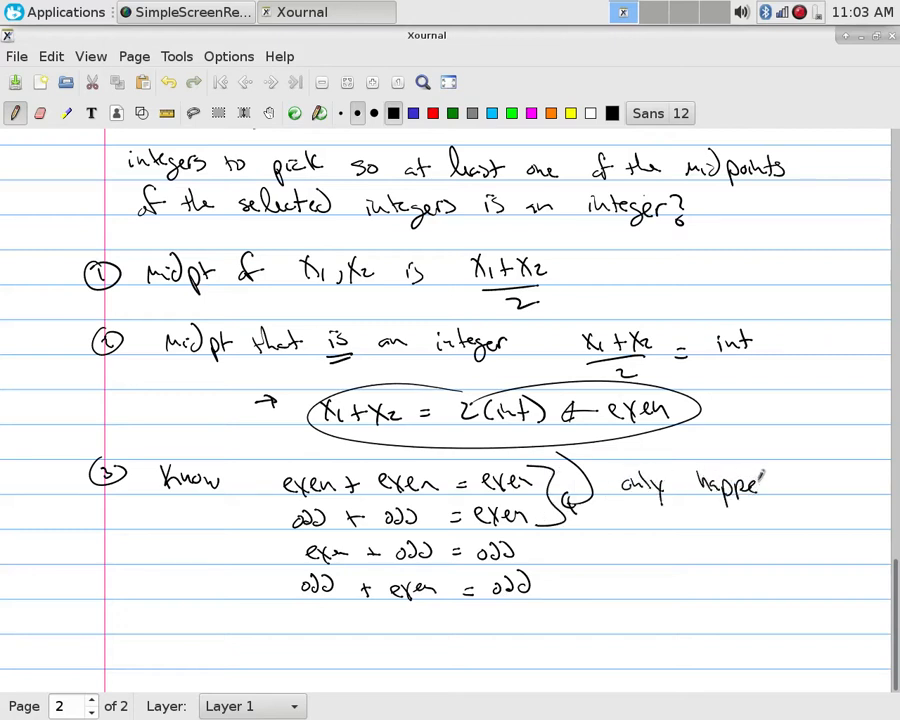
{"action": "left_click_drag", "start_coordinate": [760, 486], "coordinate": [680, 516]}
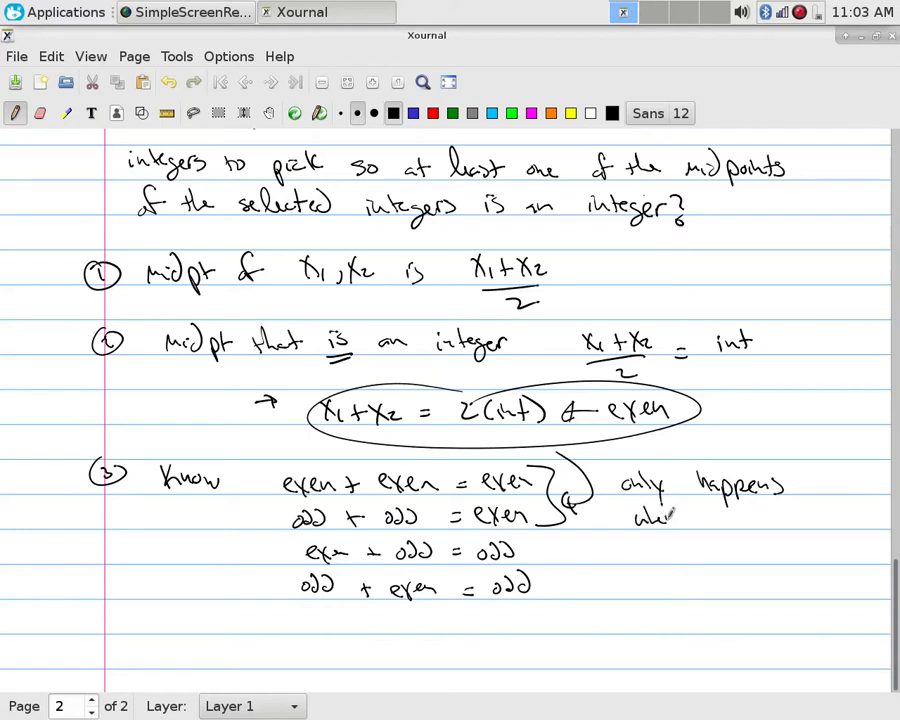
{"action": "left_click_drag", "start_coordinate": [660, 516], "coordinate": [760, 516]}
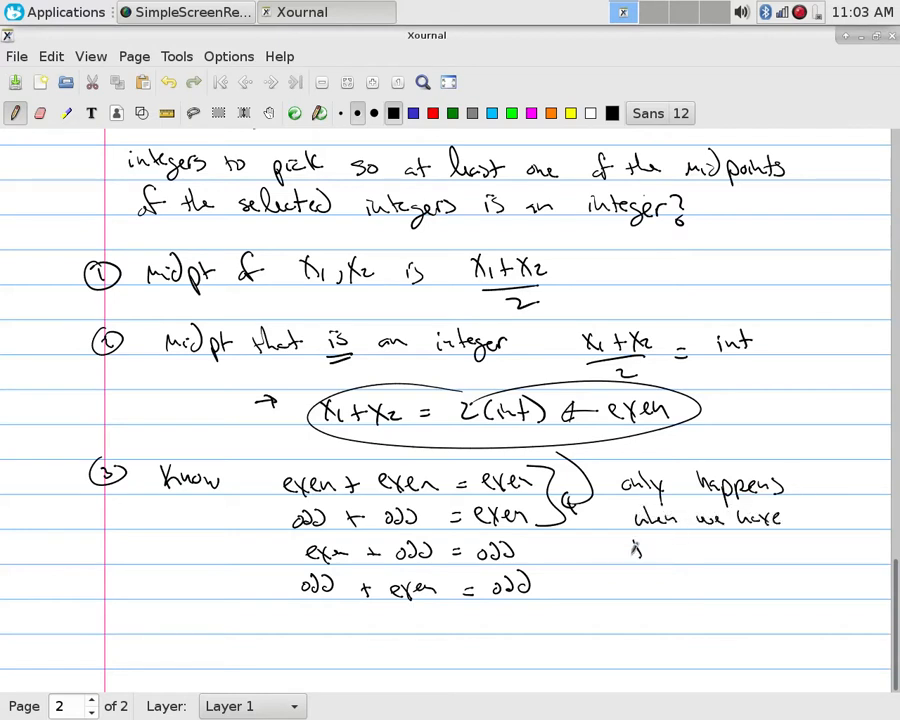
{"action": "left_click_drag", "start_coordinate": [636, 548], "coordinate": [676, 560]}
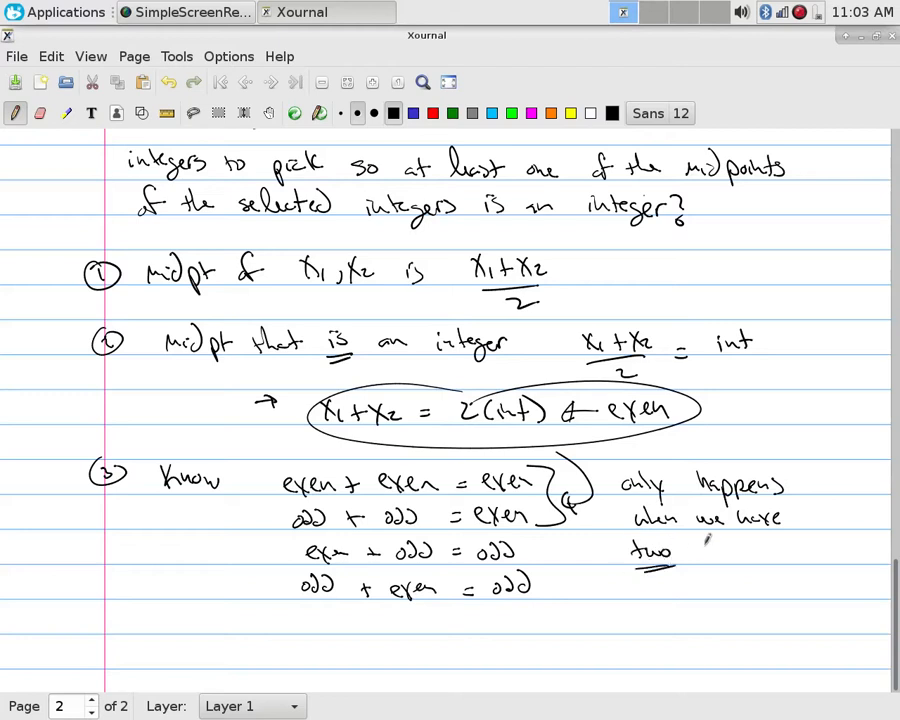
{"action": "left_click_drag", "start_coordinate": [690, 550], "coordinate": [760, 550]}
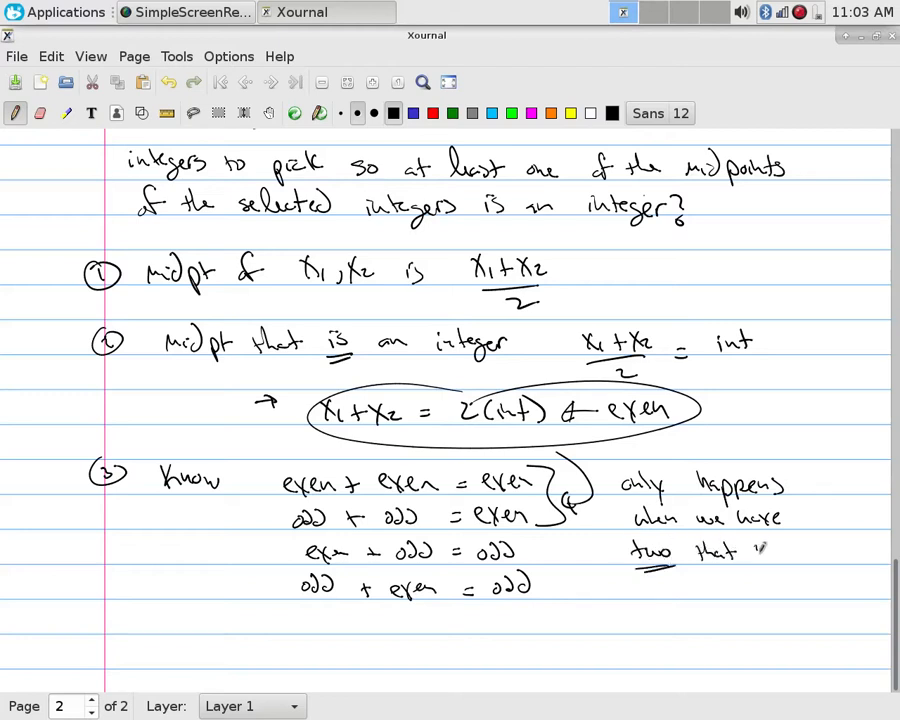
{"action": "left_click_drag", "start_coordinate": [764, 548], "coordinate": [796, 548]}
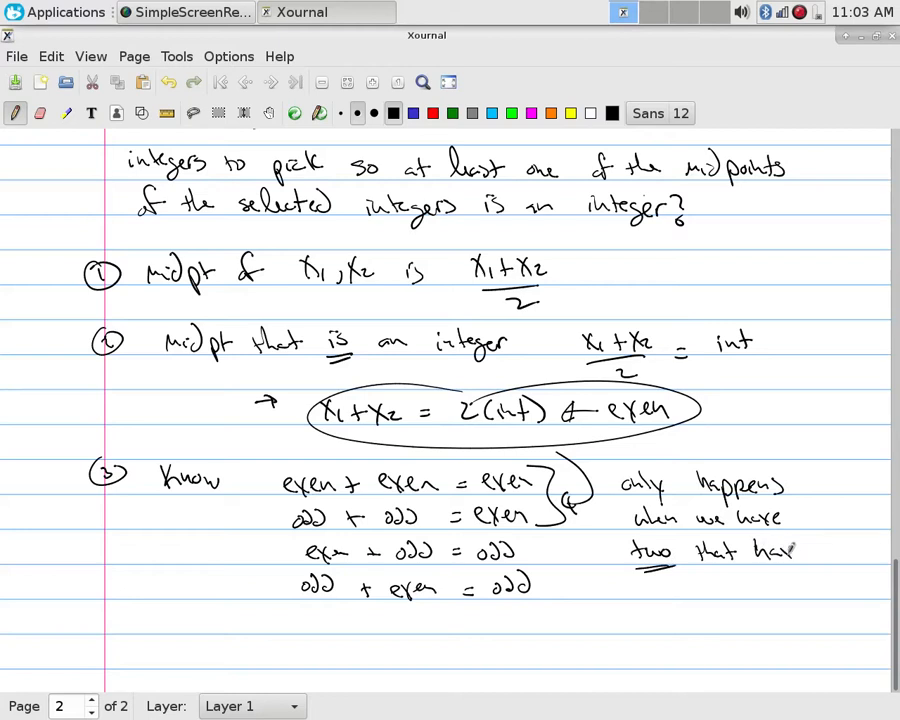
{"action": "left_click_drag", "start_coordinate": [670, 584], "coordinate": [720, 590]}
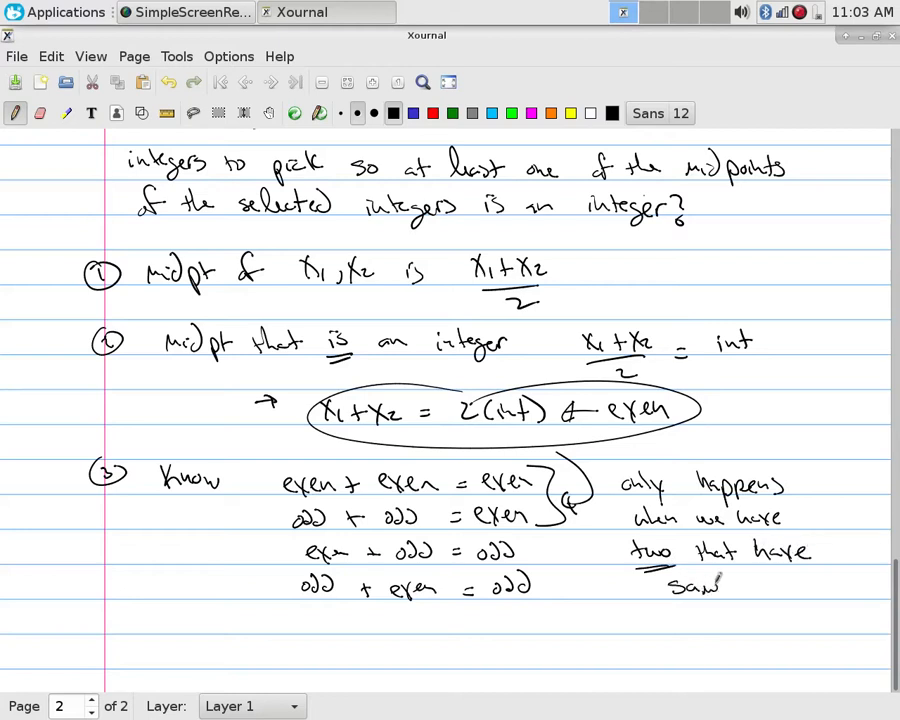
{"action": "left_click_drag", "start_coordinate": [730, 588], "coordinate": [810, 588]}
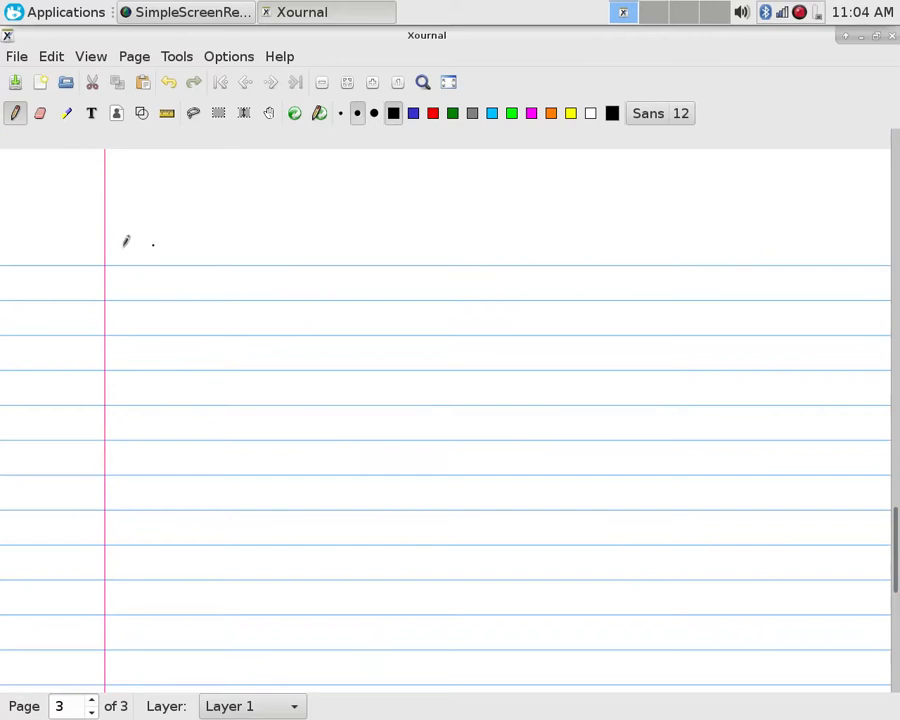
Start the new page with 'so objects: numbers to pick'
{"action": "left_click_drag", "start_coordinate": [120, 250], "coordinate": [216, 250]}
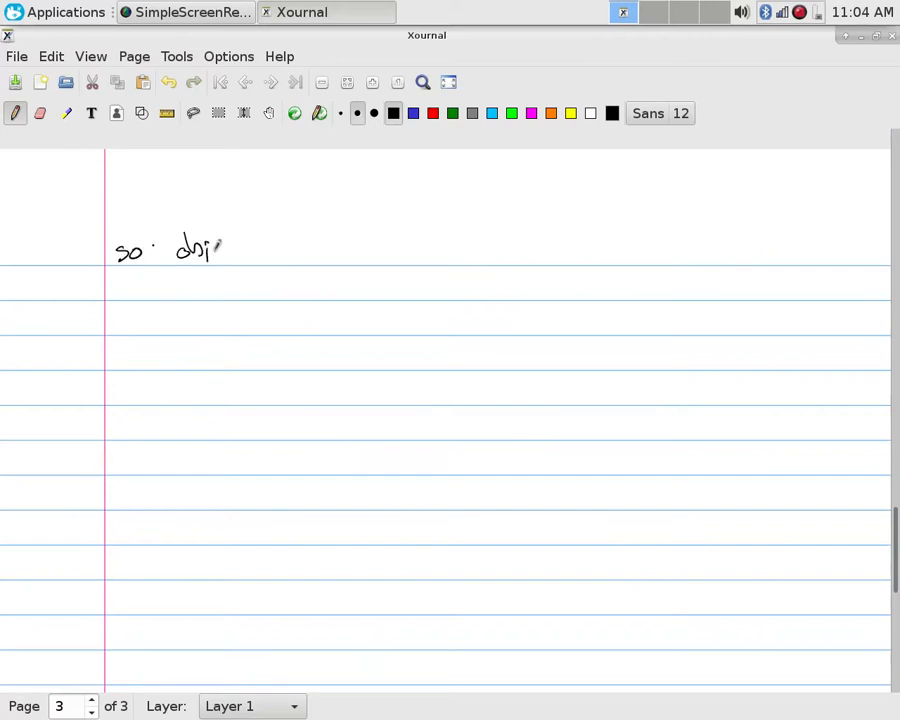
{"action": "left_click_drag", "start_coordinate": [210, 248], "coordinate": [316, 250]}
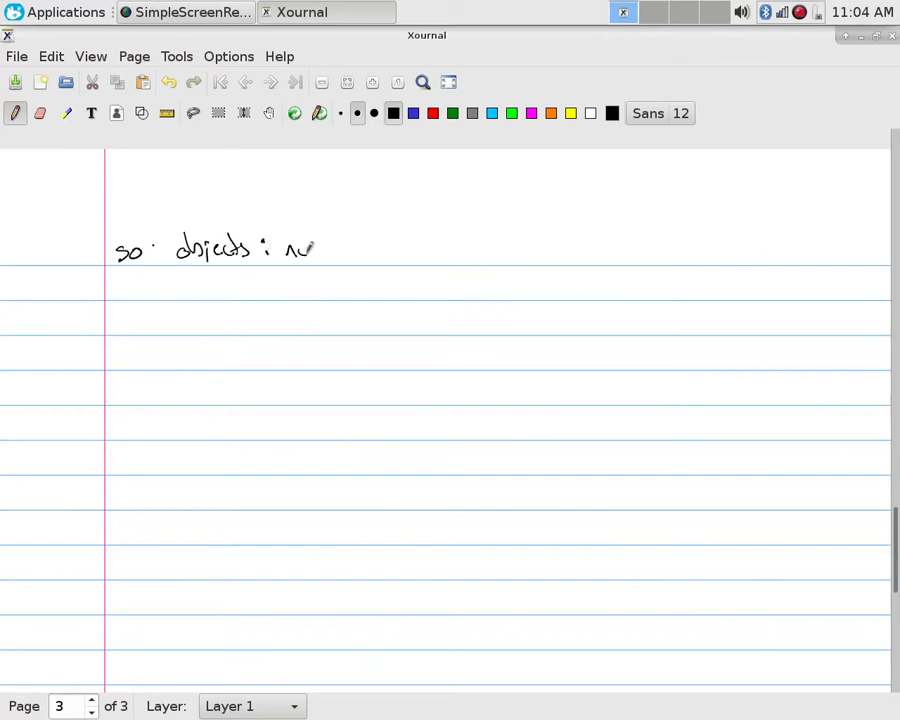
{"action": "left_click_drag", "start_coordinate": [290, 248], "coordinate": [390, 248]}
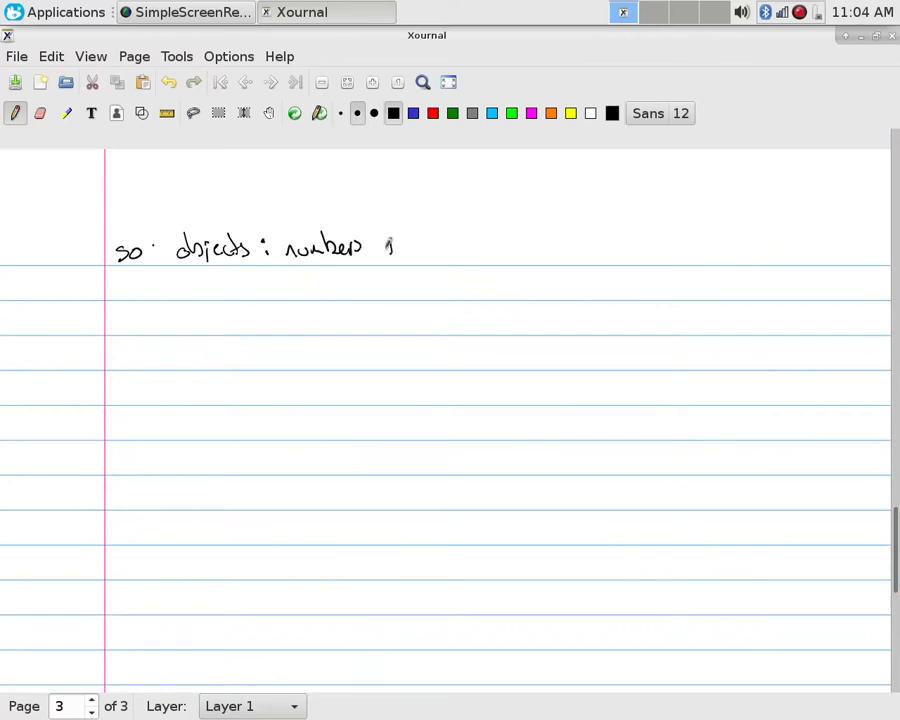
{"action": "left_click_drag", "start_coordinate": [384, 248], "coordinate": [476, 248]}
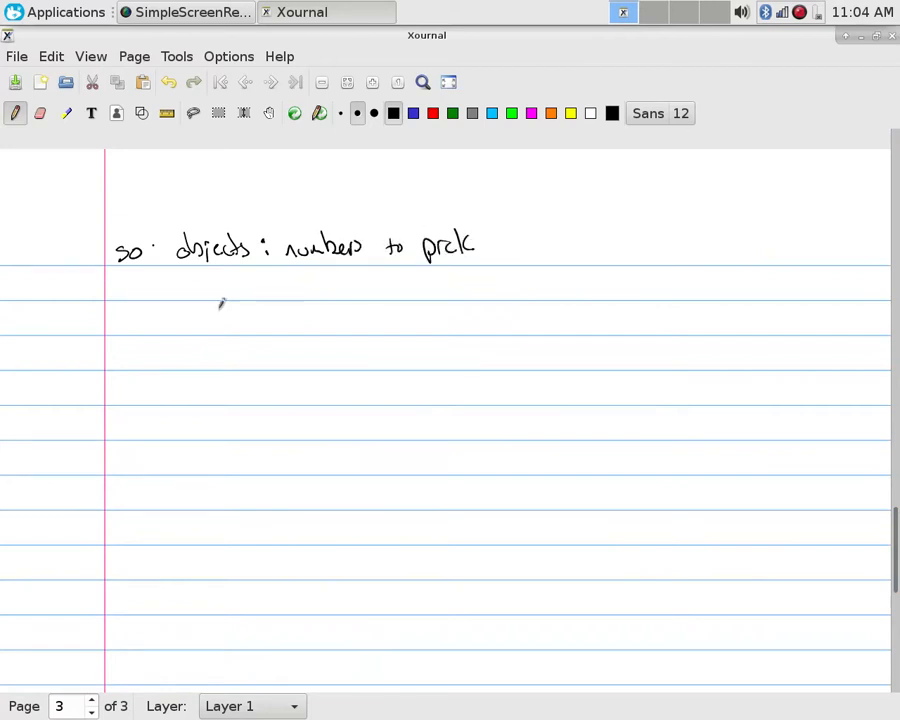
Write the boxes line: parities, even or odd (2 options)
{"action": "left_click_drag", "start_coordinate": [178, 288], "coordinate": [236, 288]}
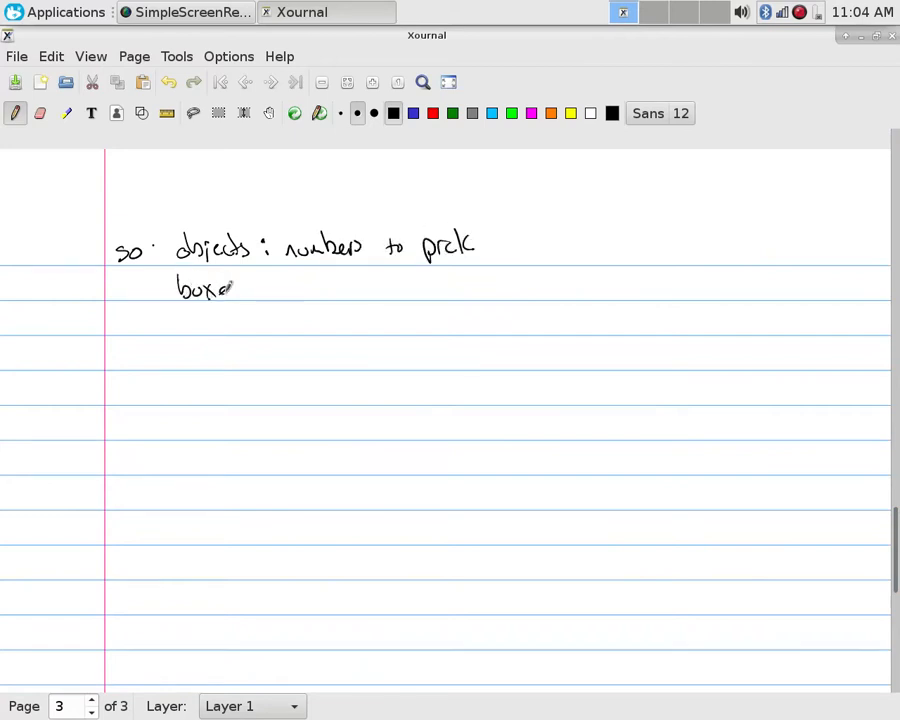
{"action": "left_click_drag", "start_coordinate": [220, 290], "coordinate": [304, 290]}
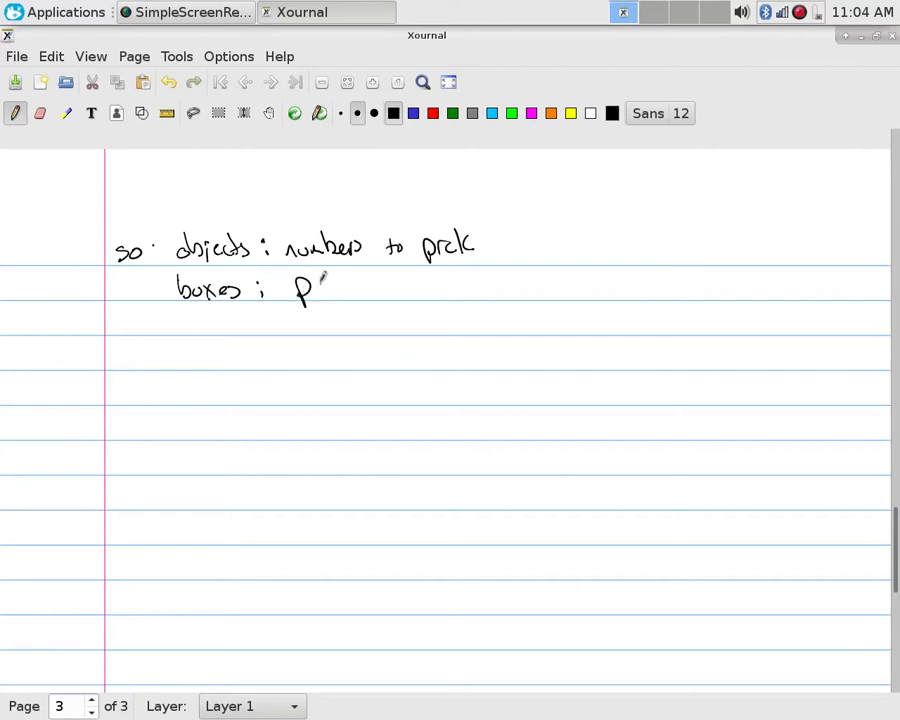
{"action": "left_click_drag", "start_coordinate": [320, 290], "coordinate": [364, 290]}
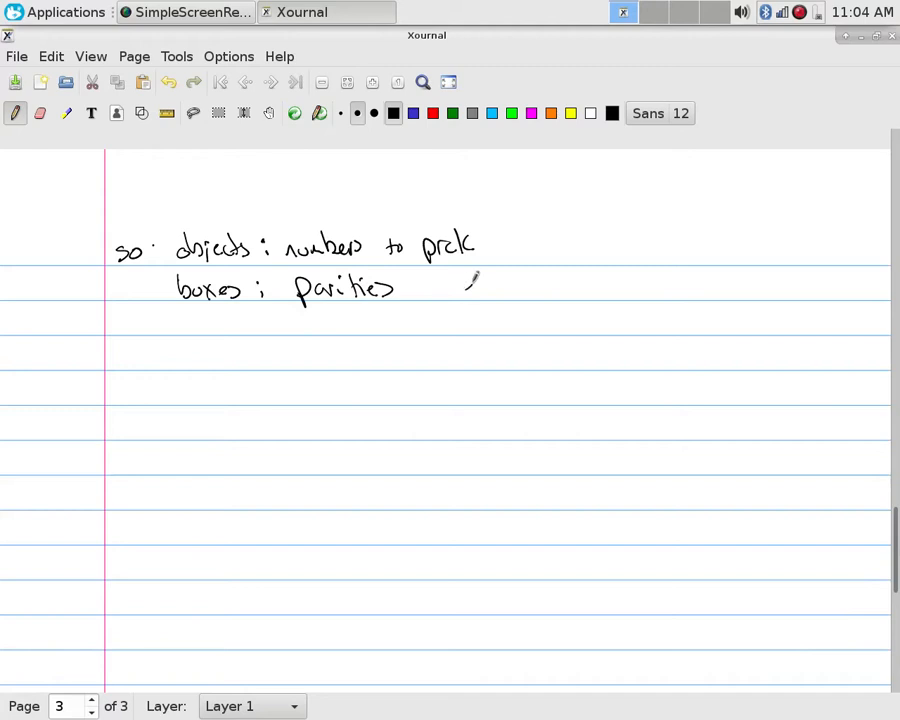
{"action": "left_click_drag", "start_coordinate": [466, 284], "coordinate": [576, 288]}
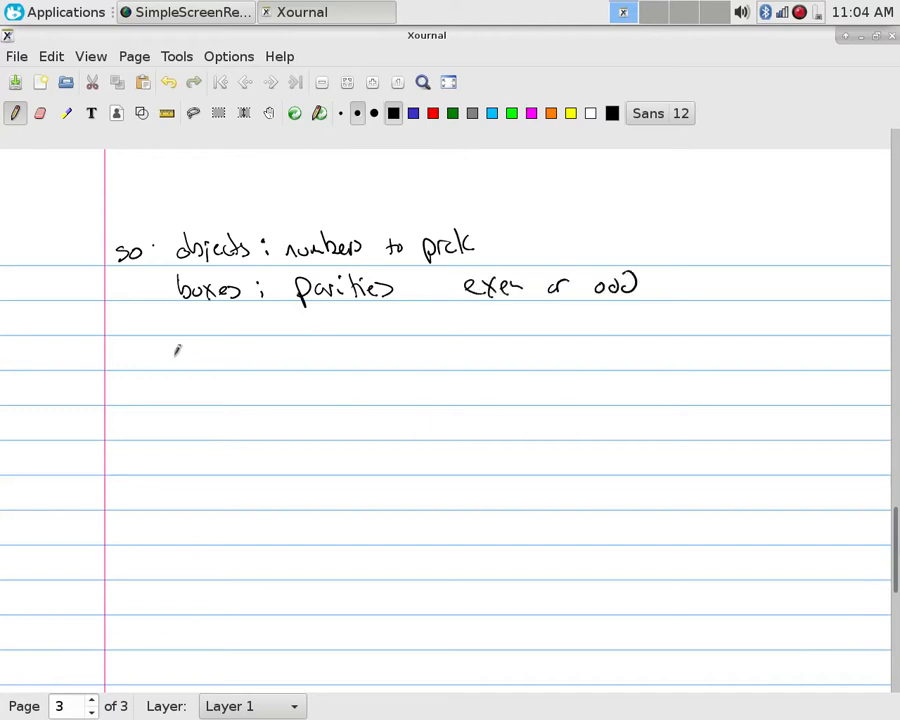
{"action": "left_click_drag", "start_coordinate": [696, 290], "coordinate": [784, 284]}
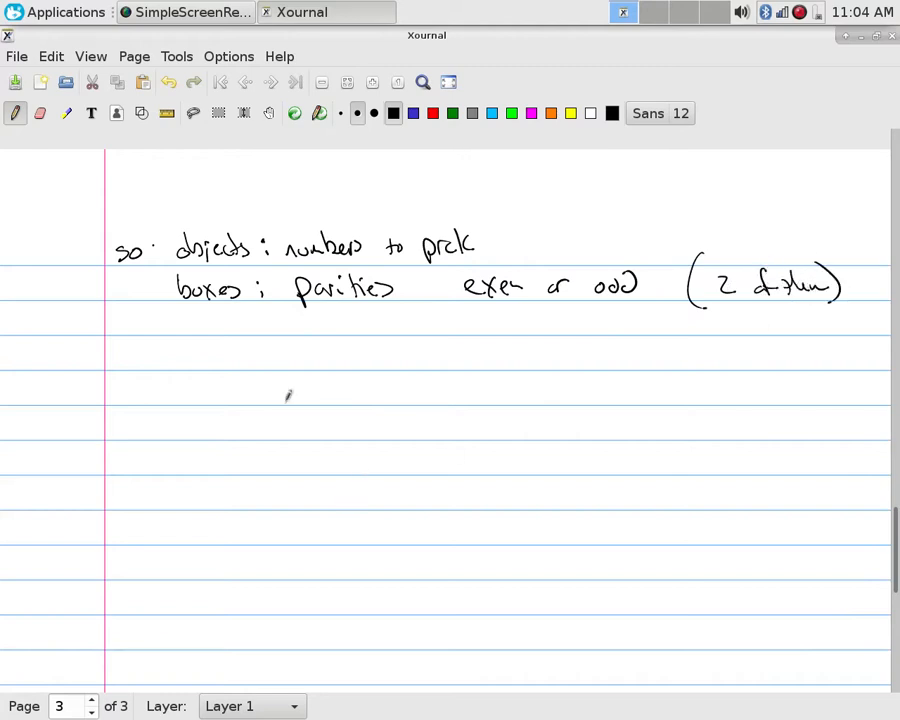
{"action": "mouse_move", "coordinate": [156, 336]}
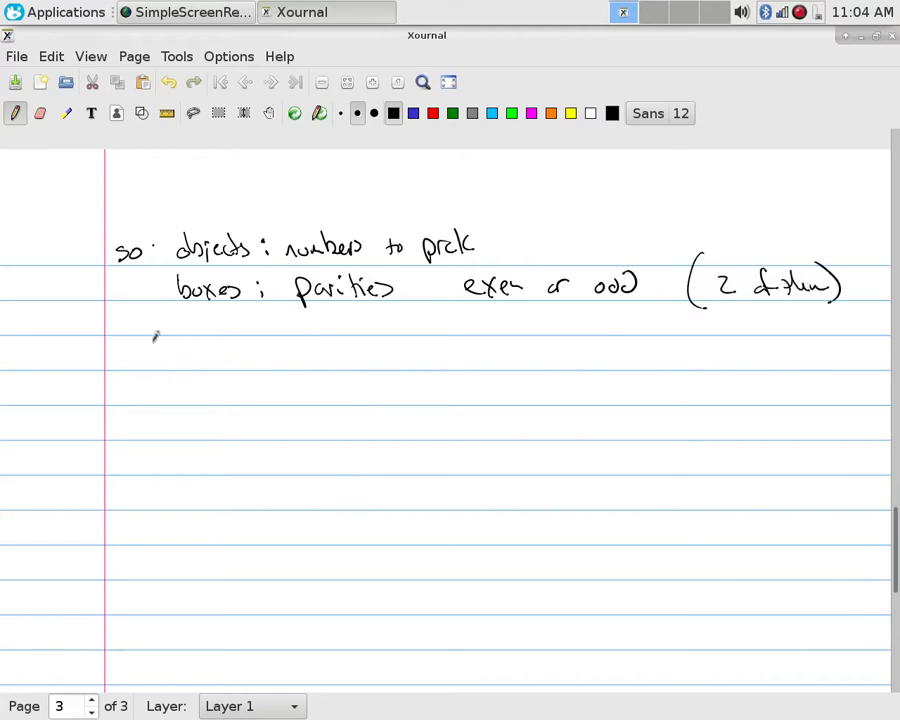
Write the arrow line: pick at least 3 nums, at least one parity has at least 2 numbers
{"action": "left_click_drag", "start_coordinate": [140, 356], "coordinate": [264, 356]}
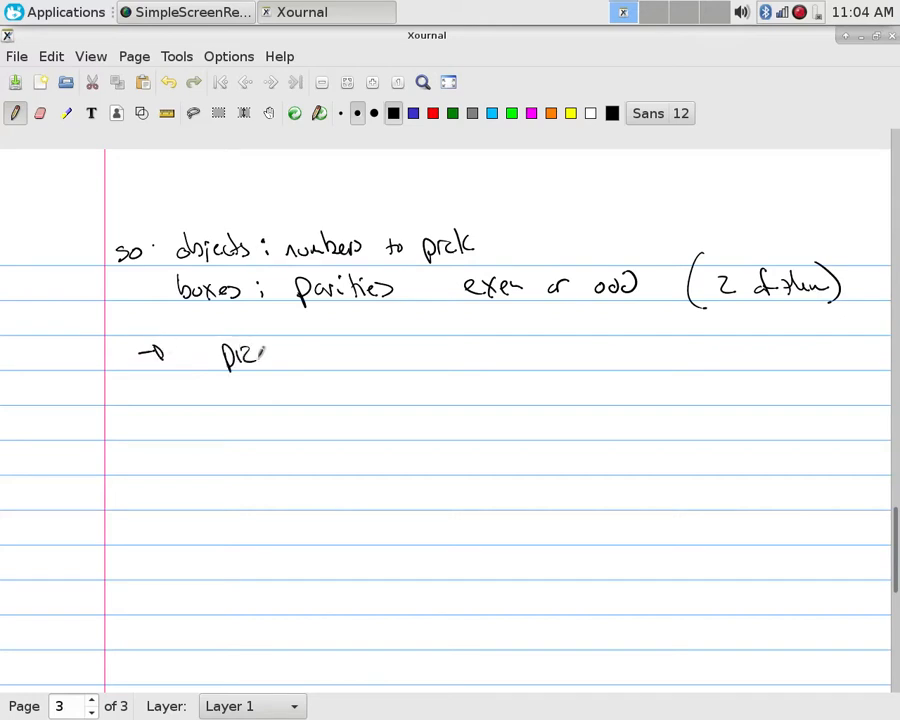
{"action": "left_click", "coordinate": [40, 112]}
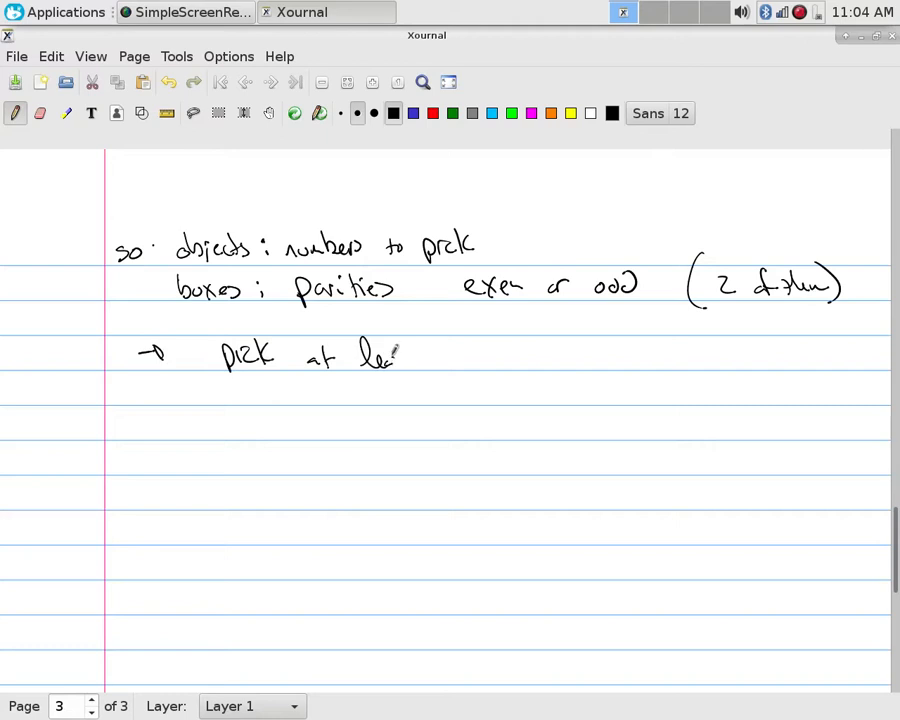
{"action": "left_click_drag", "start_coordinate": [390, 356], "coordinate": [536, 356]}
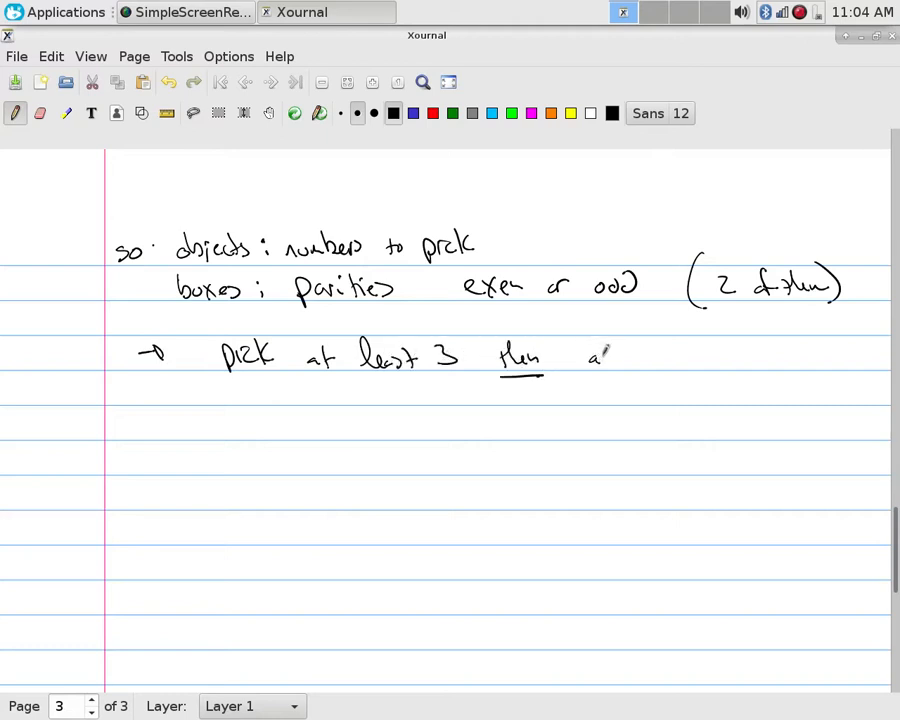
{"action": "left_click_drag", "start_coordinate": [584, 358], "coordinate": [664, 362]}
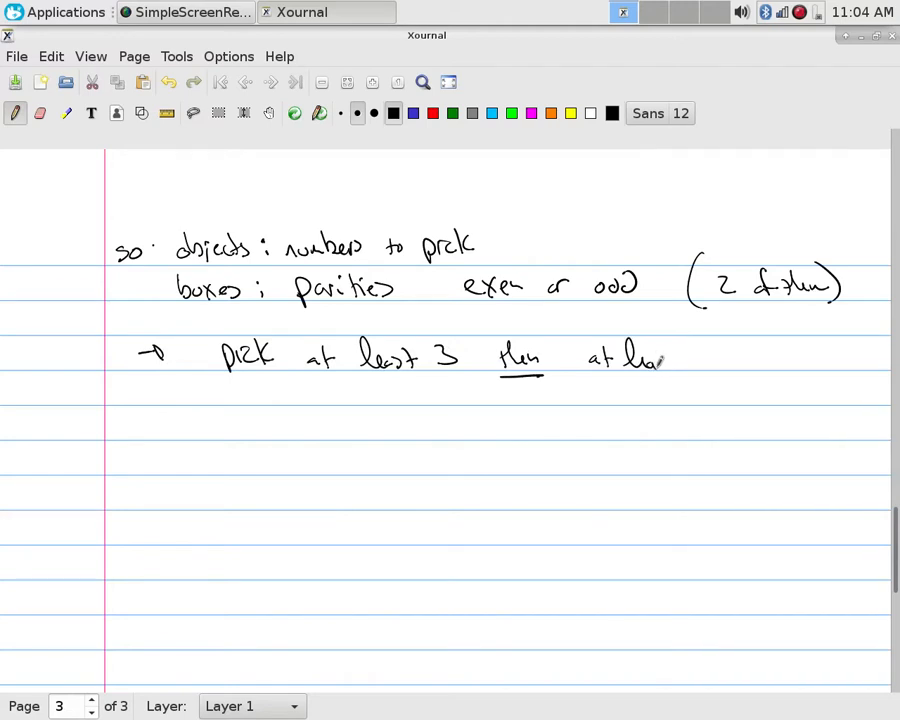
{"action": "left_click_drag", "start_coordinate": [660, 362], "coordinate": [790, 360]}
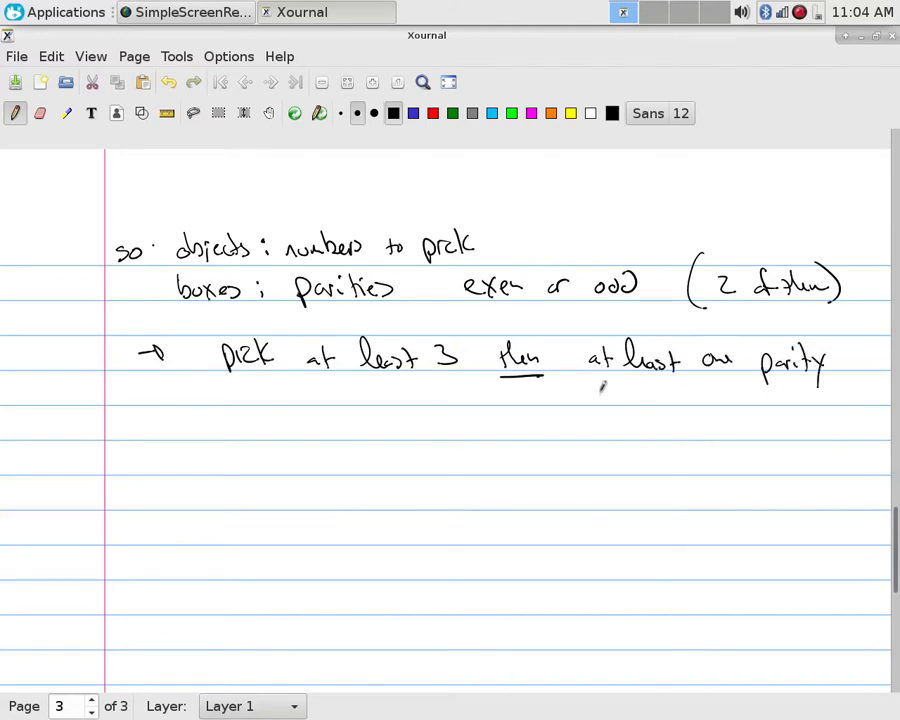
{"action": "left_click_drag", "start_coordinate": [596, 396], "coordinate": [696, 400]}
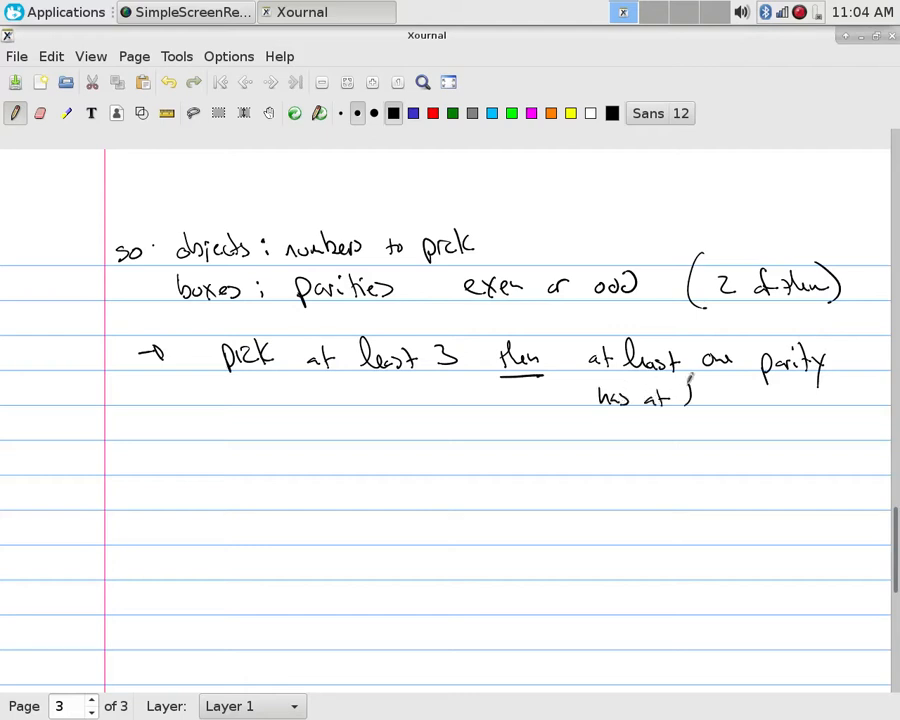
{"action": "left_click_drag", "start_coordinate": [680, 398], "coordinate": [776, 398]}
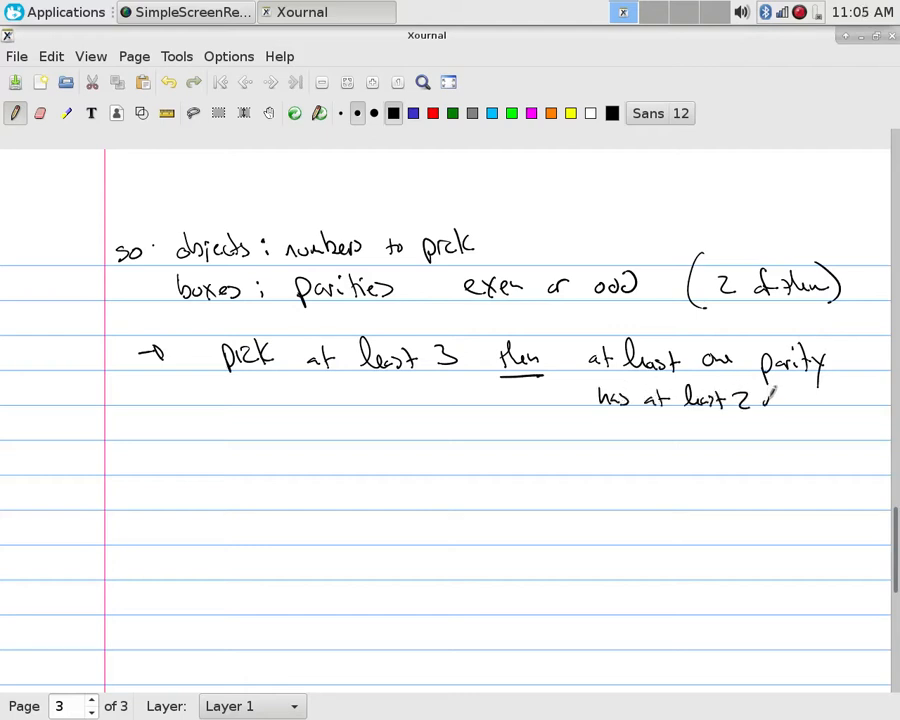
{"action": "left_click_drag", "start_coordinate": [760, 398], "coordinate": [844, 404]}
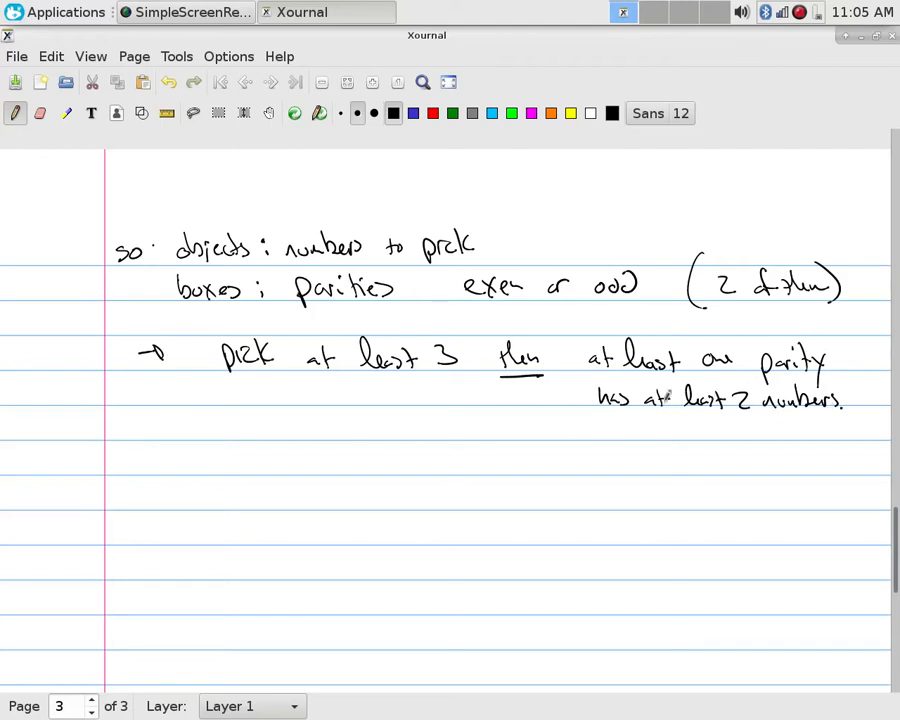
Start the next arrow line: those two of same parity..
{"action": "left_click_drag", "start_coordinate": [276, 460], "coordinate": [300, 456]}
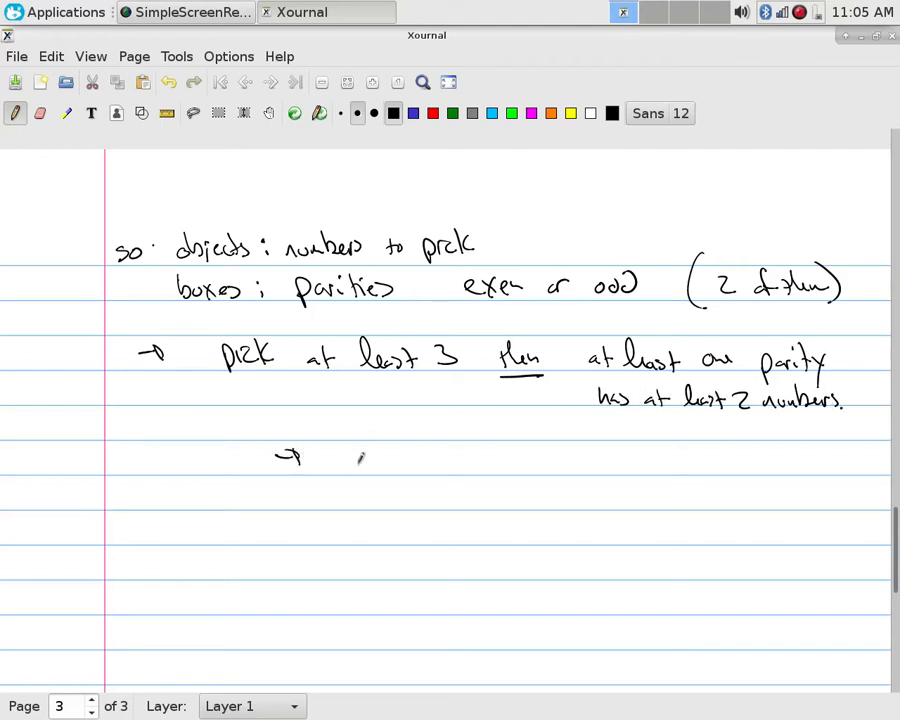
{"action": "left_click_drag", "start_coordinate": [336, 460], "coordinate": [376, 464]}
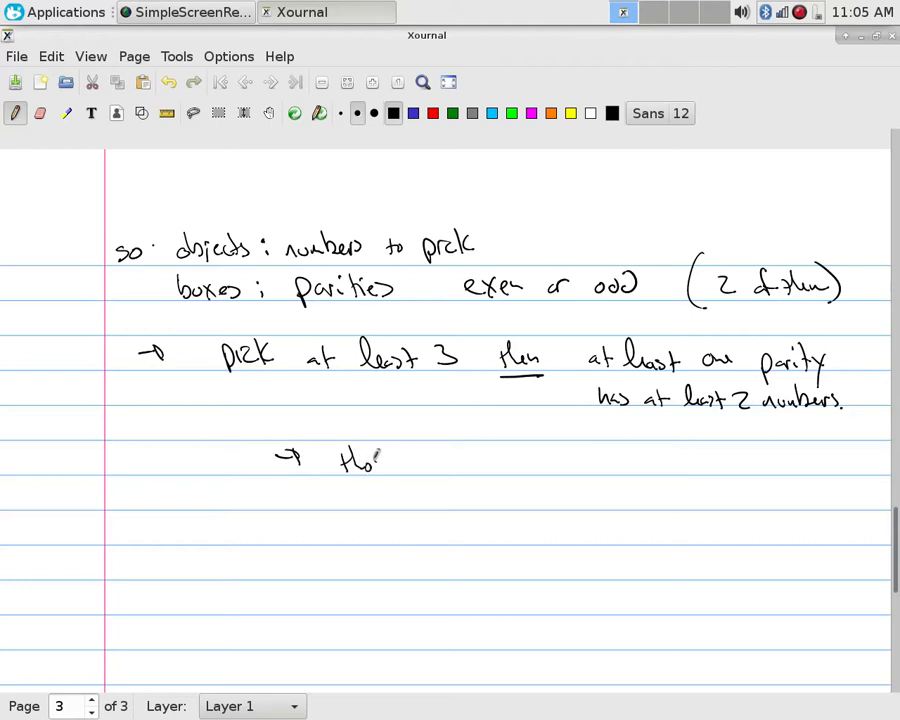
{"action": "left_click_drag", "start_coordinate": [360, 464], "coordinate": [470, 464]}
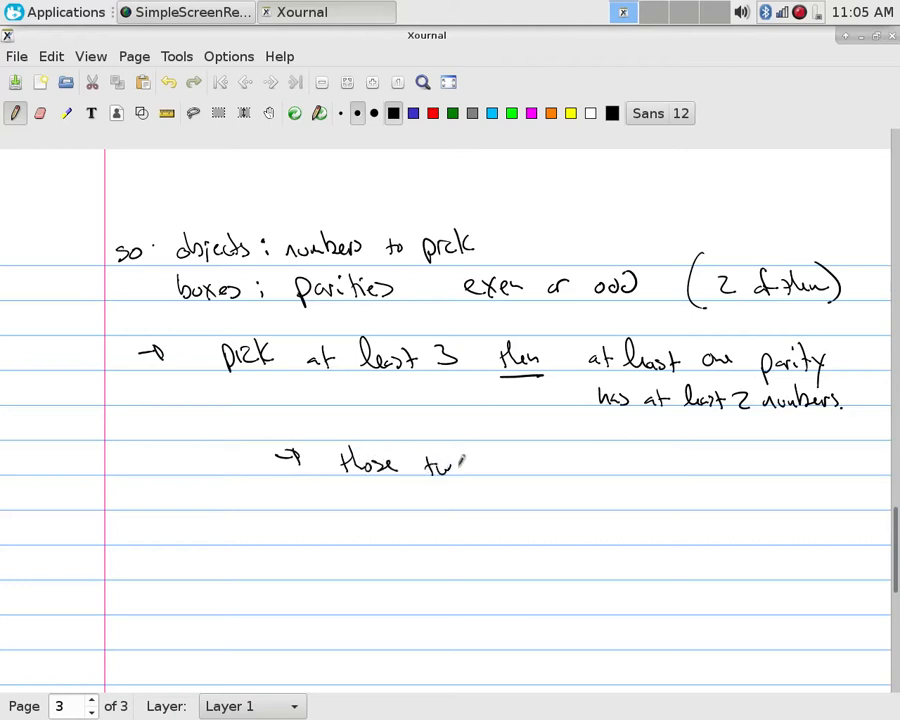
{"action": "left_click_drag", "start_coordinate": [470, 464], "coordinate": [564, 464]}
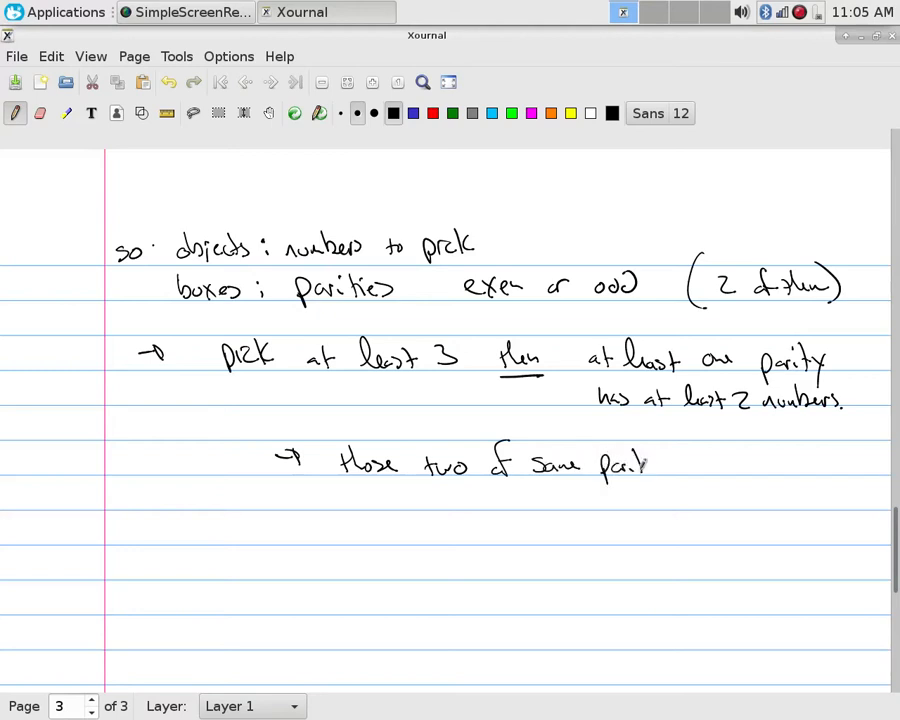
{"action": "left_click_drag", "start_coordinate": [650, 464], "coordinate": [716, 464]}
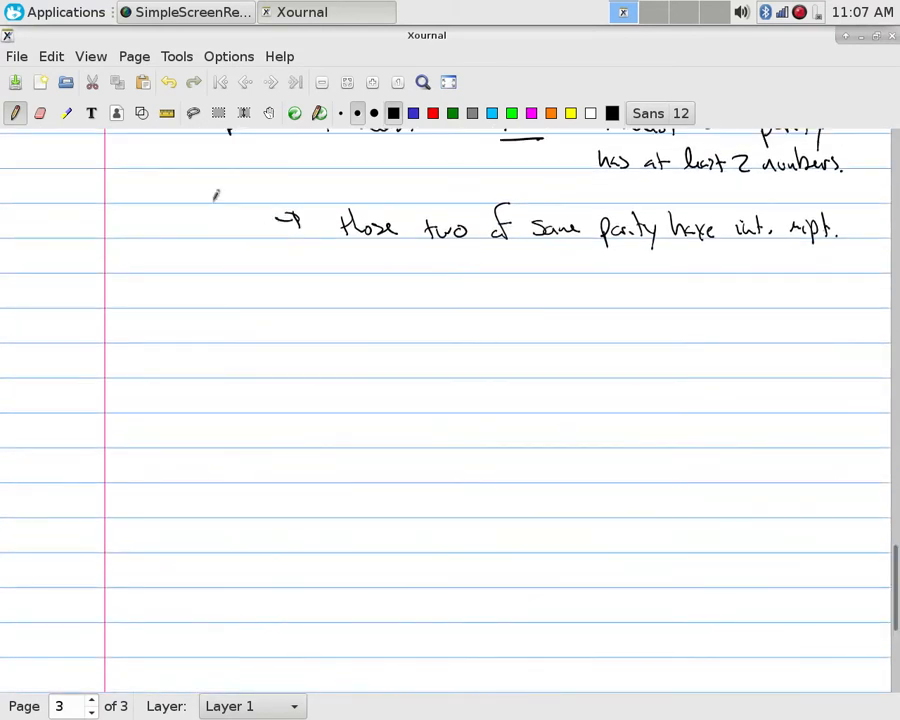
Rule off the finished midpoint argument with a horizontal line across the page
{"action": "left_click_drag", "start_coordinate": [76, 258], "coordinate": [840, 252]}
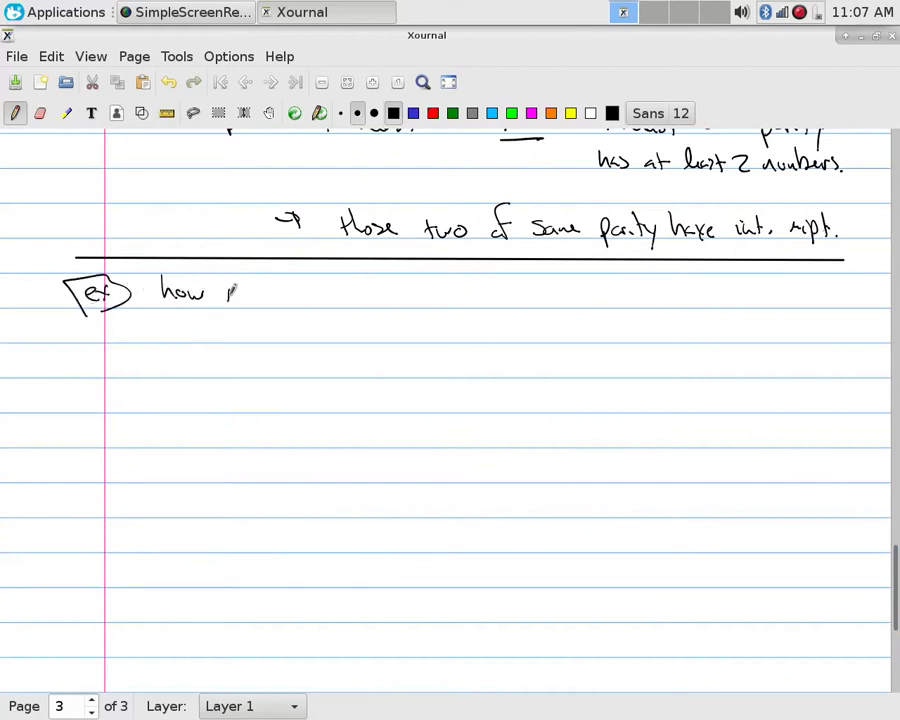
Write the example: how many students to have at least 5 with same 1st and last initials
{"action": "left_click_drag", "start_coordinate": [216, 296], "coordinate": [280, 296]}
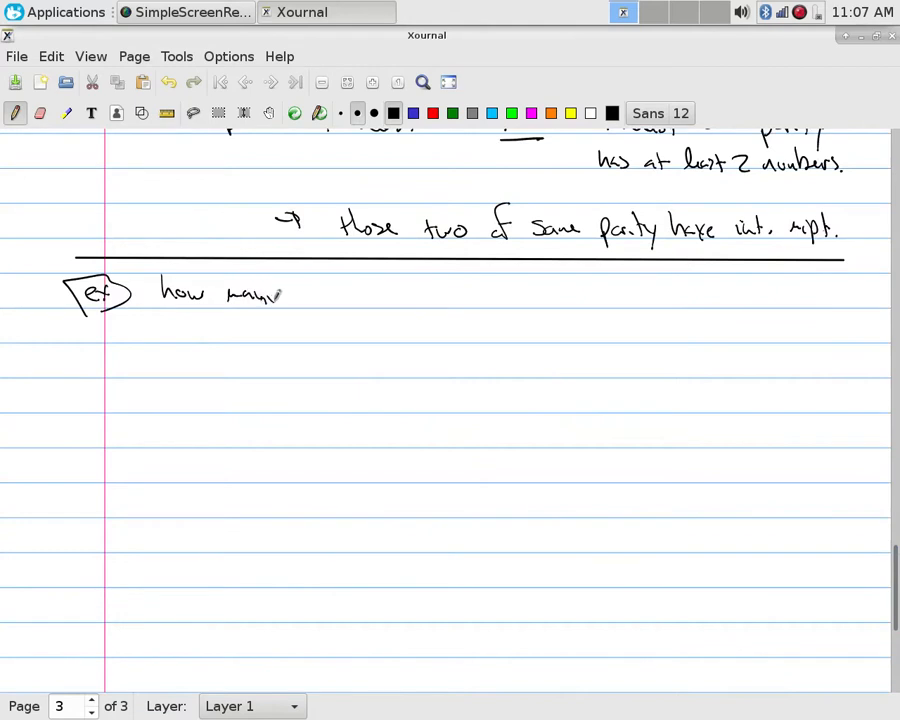
{"action": "left_click_drag", "start_coordinate": [322, 300], "coordinate": [392, 290]}
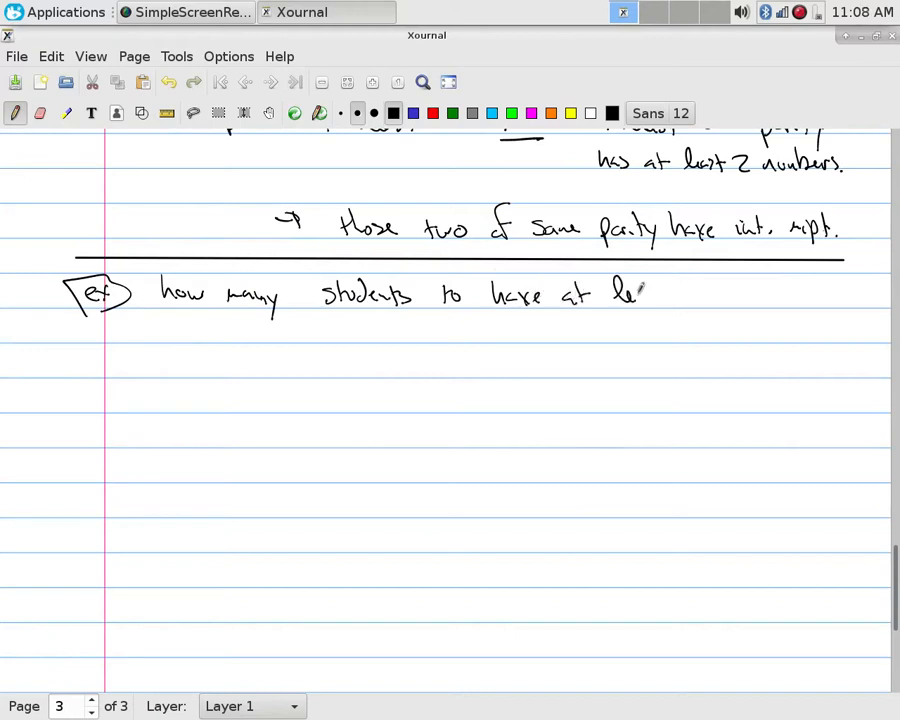
{"action": "left_click_drag", "start_coordinate": [620, 296], "coordinate": [700, 296]}
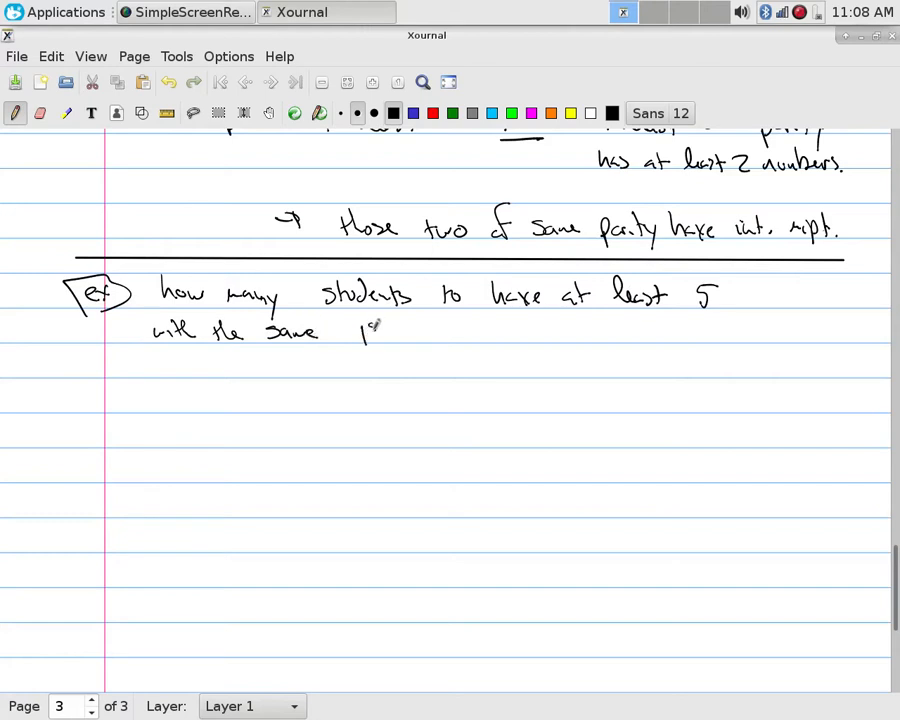
{"action": "left_click_drag", "start_coordinate": [362, 330], "coordinate": [378, 324]}
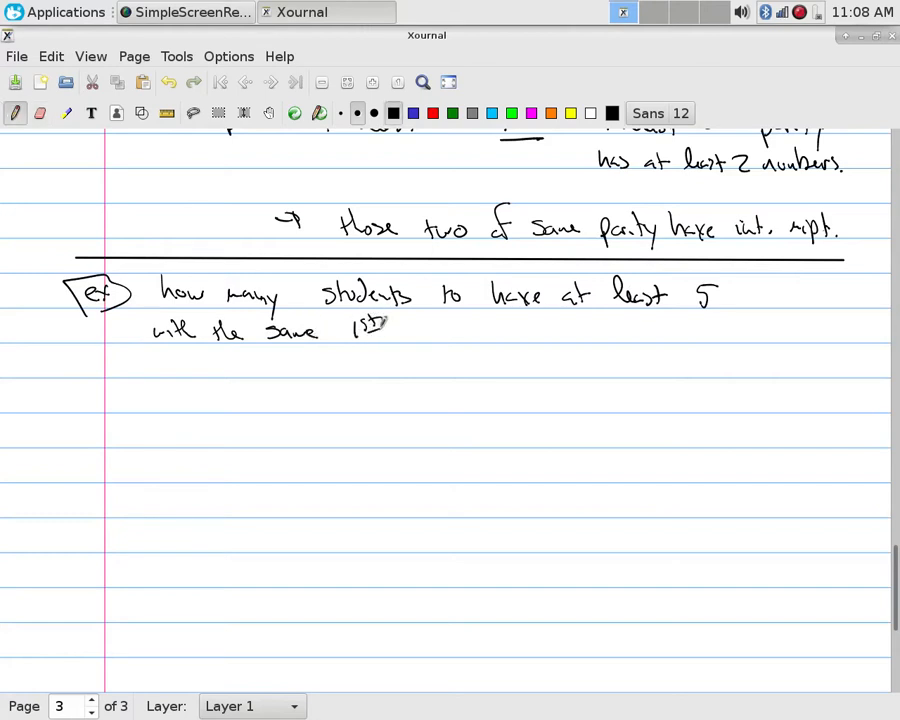
{"action": "left_click_drag", "start_coordinate": [400, 330], "coordinate": [480, 330]}
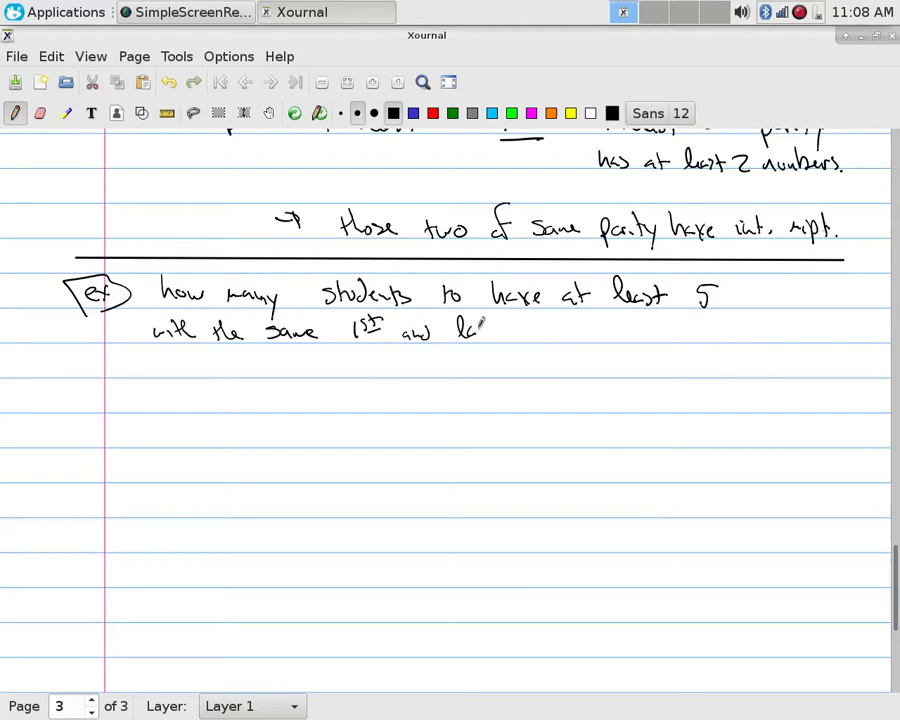
{"action": "left_click_drag", "start_coordinate": [450, 330], "coordinate": [576, 336]}
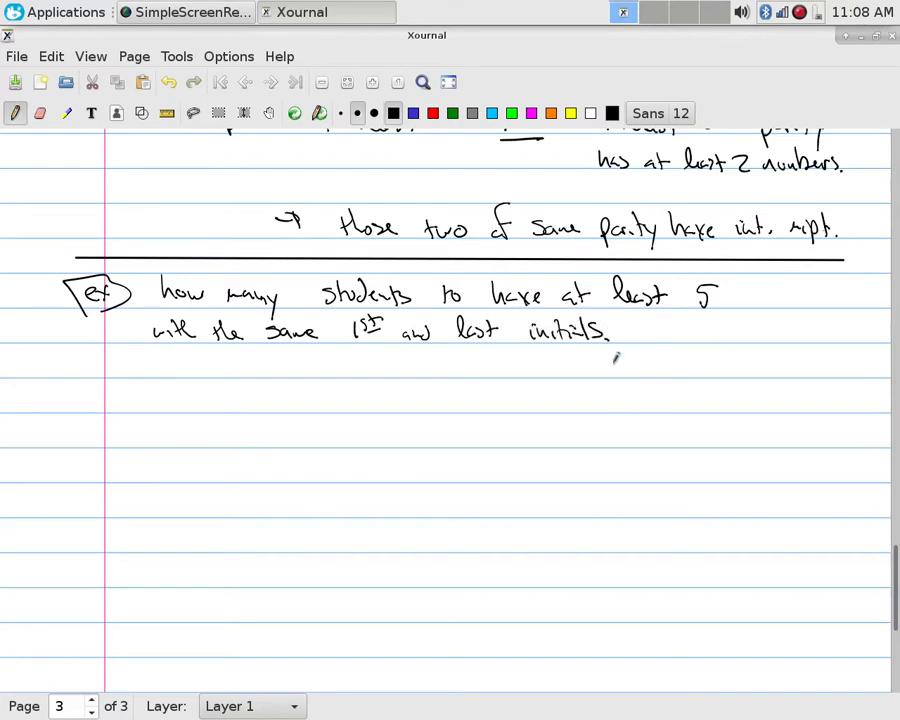
{"action": "left_click_drag", "start_coordinate": [690, 340], "coordinate": [790, 360]}
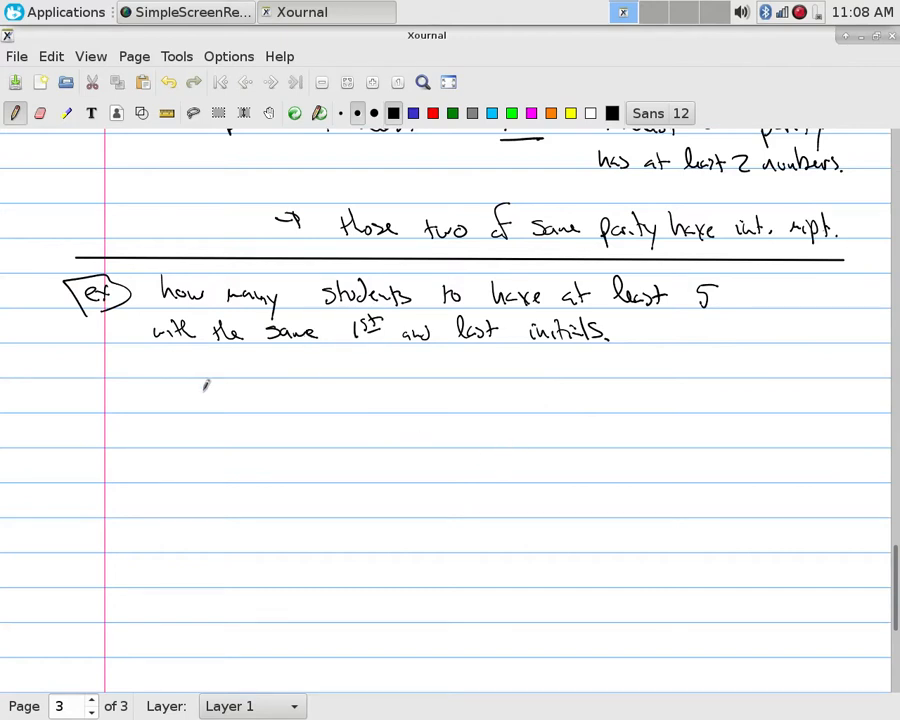
Note objects: students and boxes: initials, giving 26² boxes
{"action": "left_click_drag", "start_coordinate": [196, 400], "coordinate": [270, 400]}
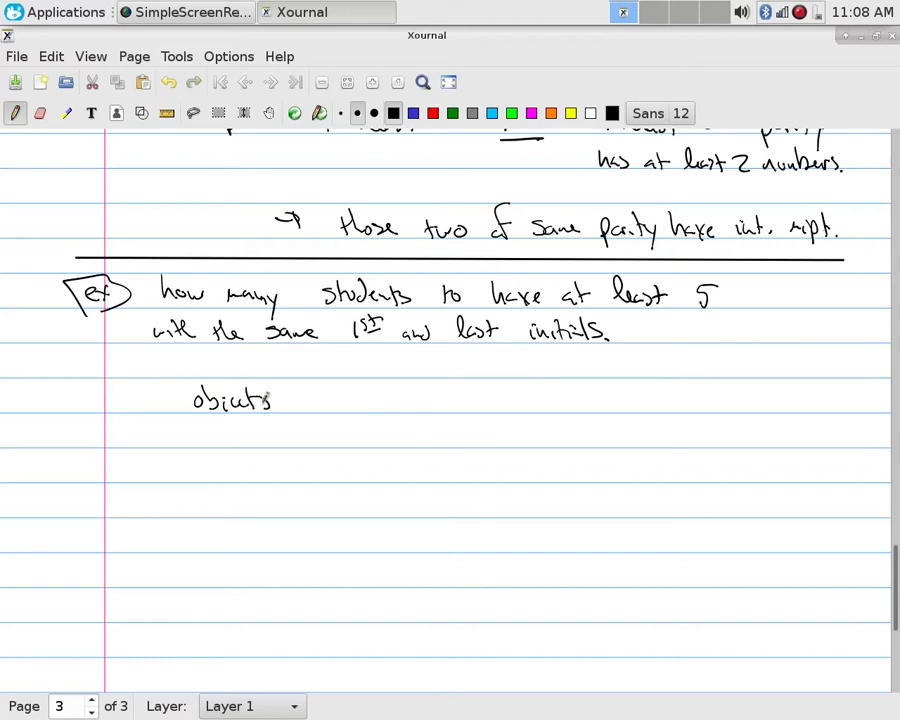
{"action": "left_click_drag", "start_coordinate": [300, 396], "coordinate": [370, 396]}
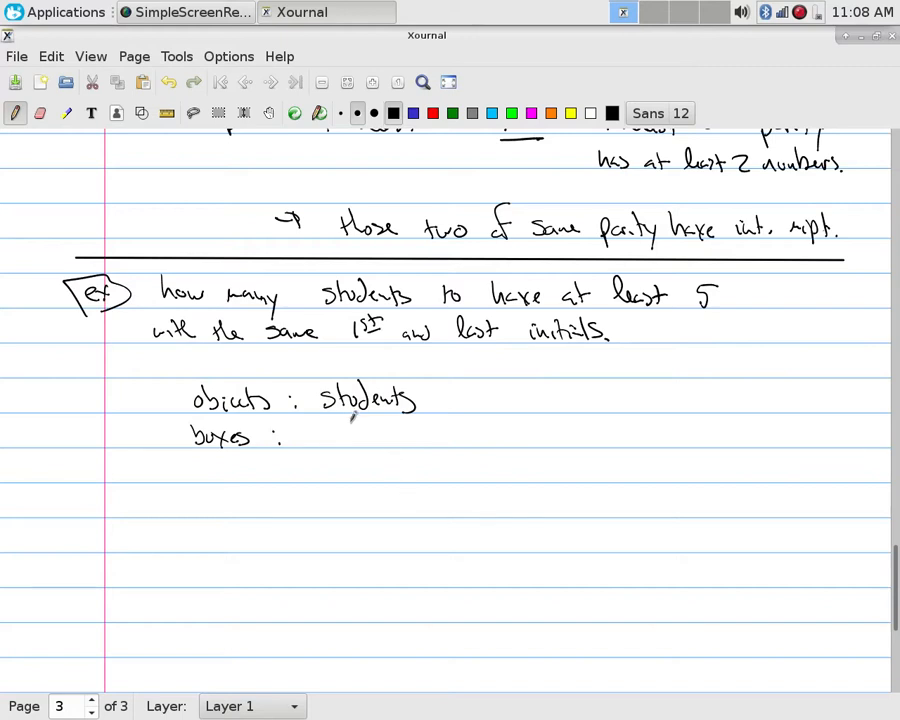
{"action": "left_click_drag", "start_coordinate": [330, 440], "coordinate": [344, 424]}
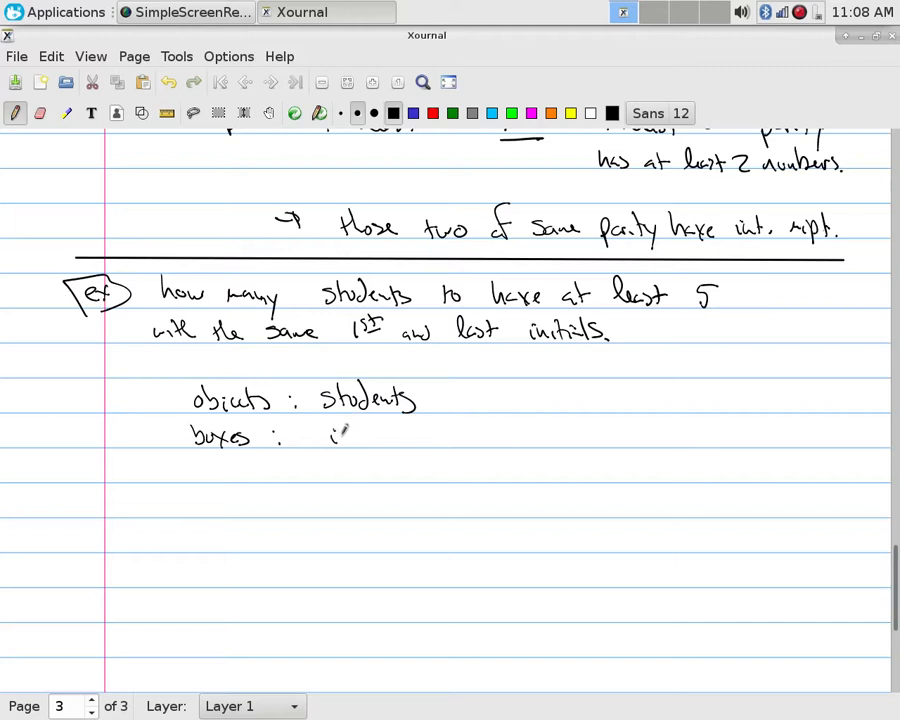
{"action": "left_click_drag", "start_coordinate": [330, 436], "coordinate": [416, 436]}
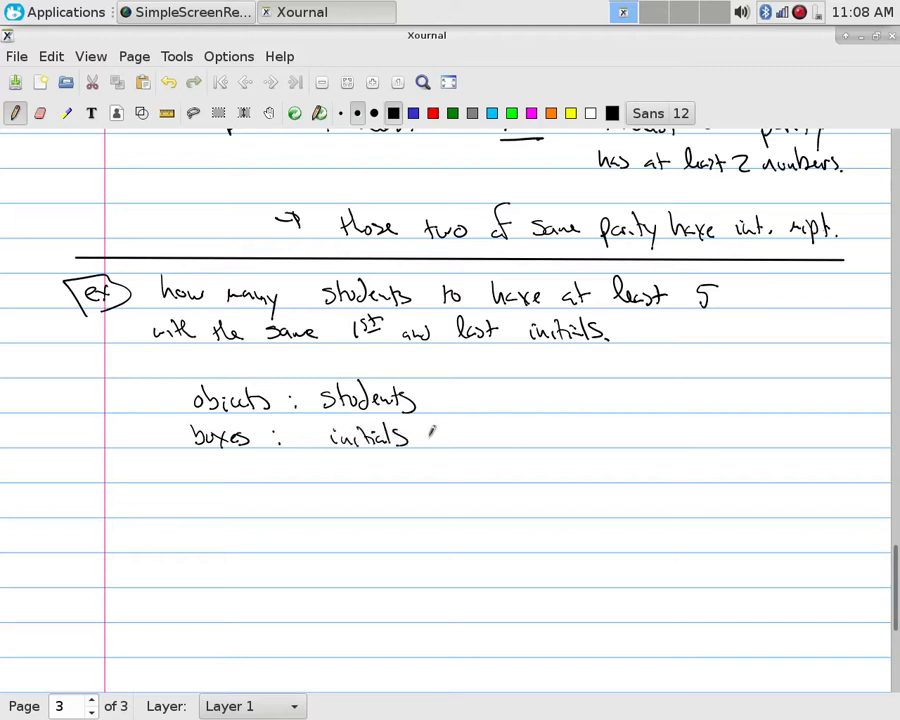
{"action": "left_click_drag", "start_coordinate": [420, 436], "coordinate": [456, 436]}
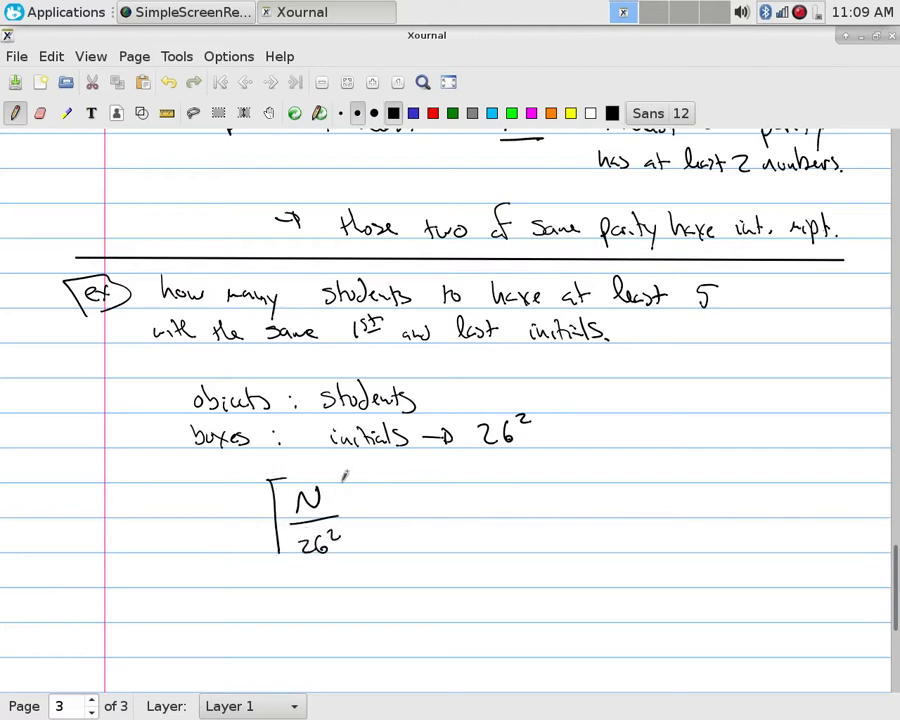
Write the ceiling of N over 26² = 5, then N = 4·26² + 1 and box it as the answer
{"action": "left_click_drag", "start_coordinate": [364, 476], "coordinate": [400, 516]}
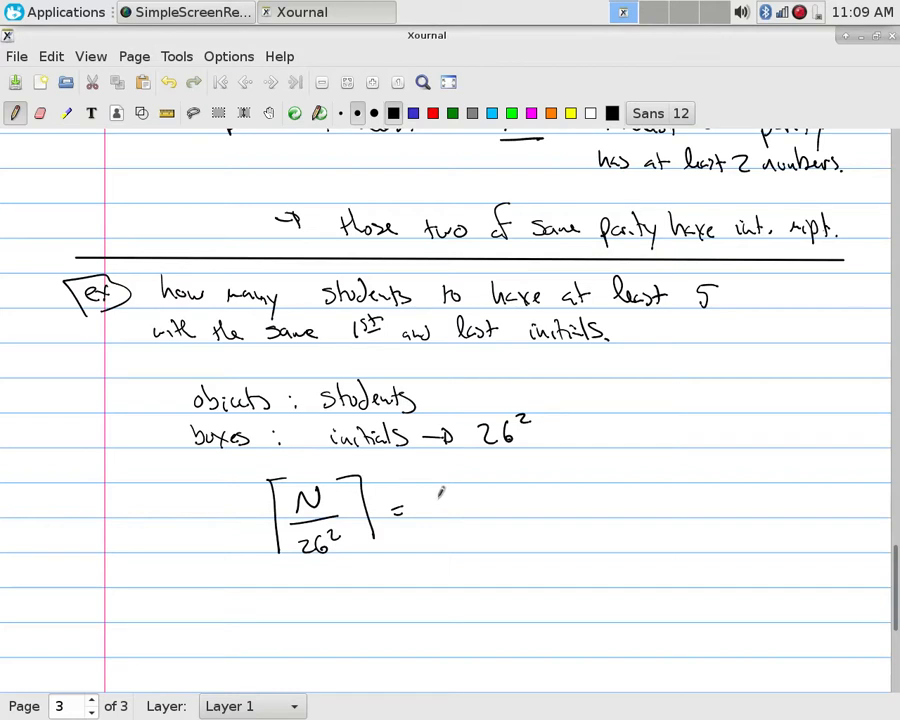
{"action": "left_click_drag", "start_coordinate": [438, 496], "coordinate": [448, 516]}
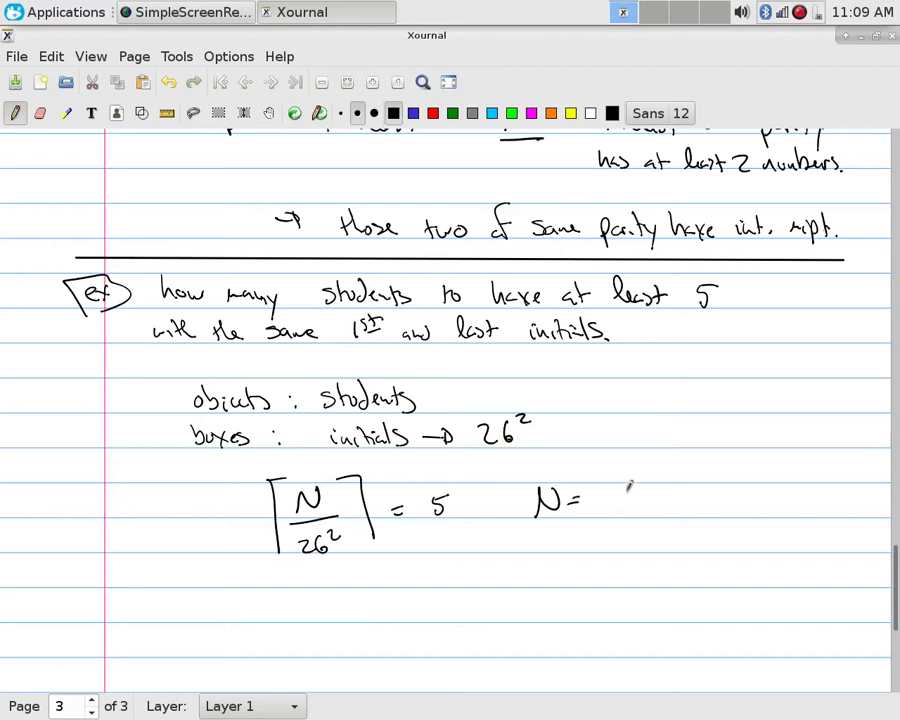
{"action": "left_click_drag", "start_coordinate": [624, 504], "coordinate": [650, 500]}
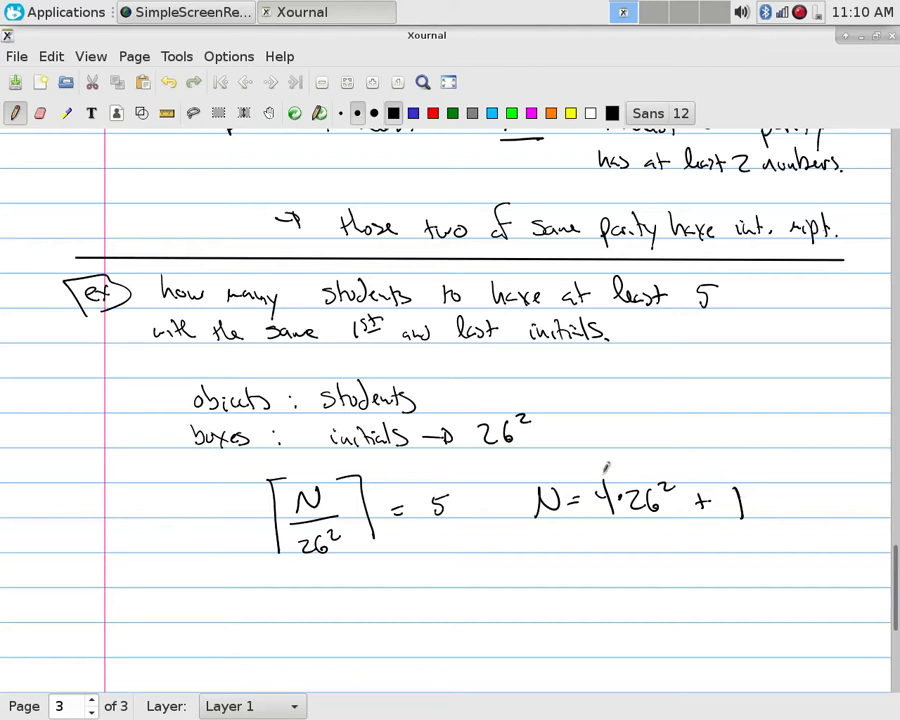
{"action": "left_click_drag", "start_coordinate": [590, 470], "coordinate": [784, 524]}
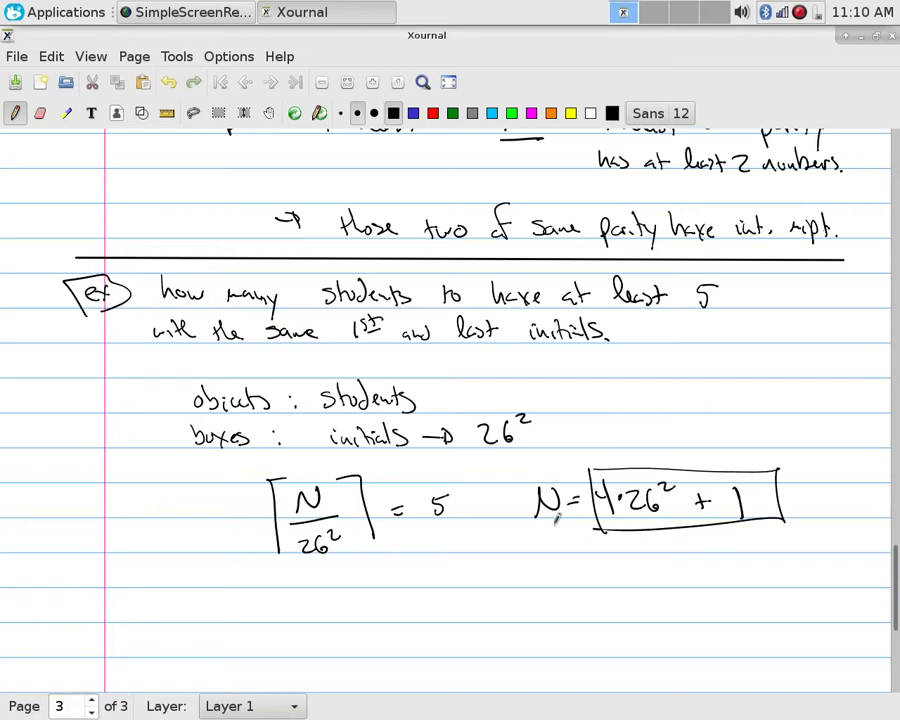
{"action": "scroll", "scroll_direction": "down", "scroll_amount": 3}
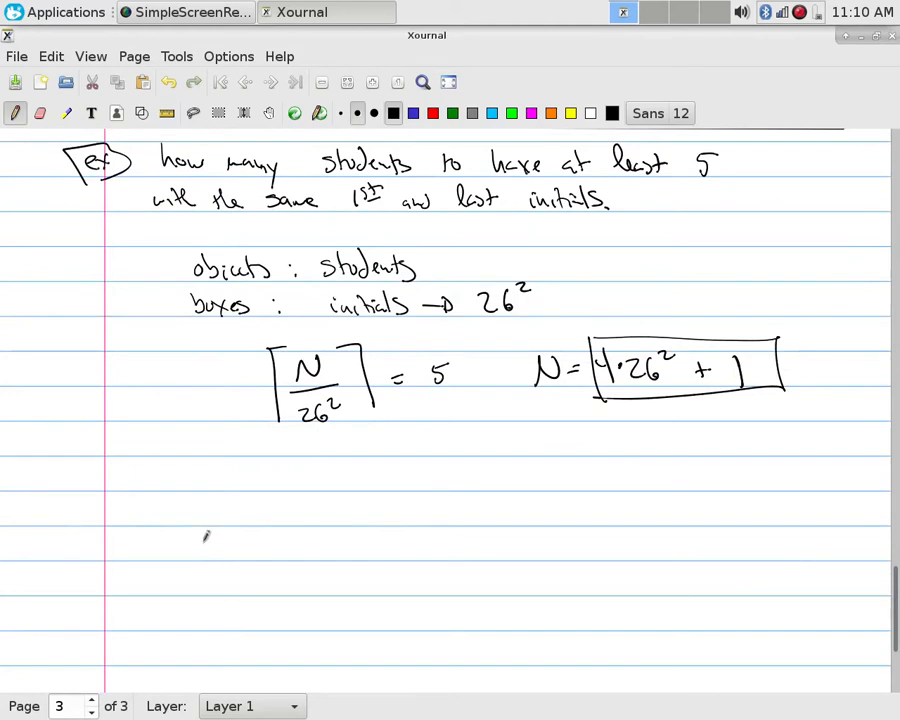
{"action": "mouse_move", "coordinate": [210, 488]}
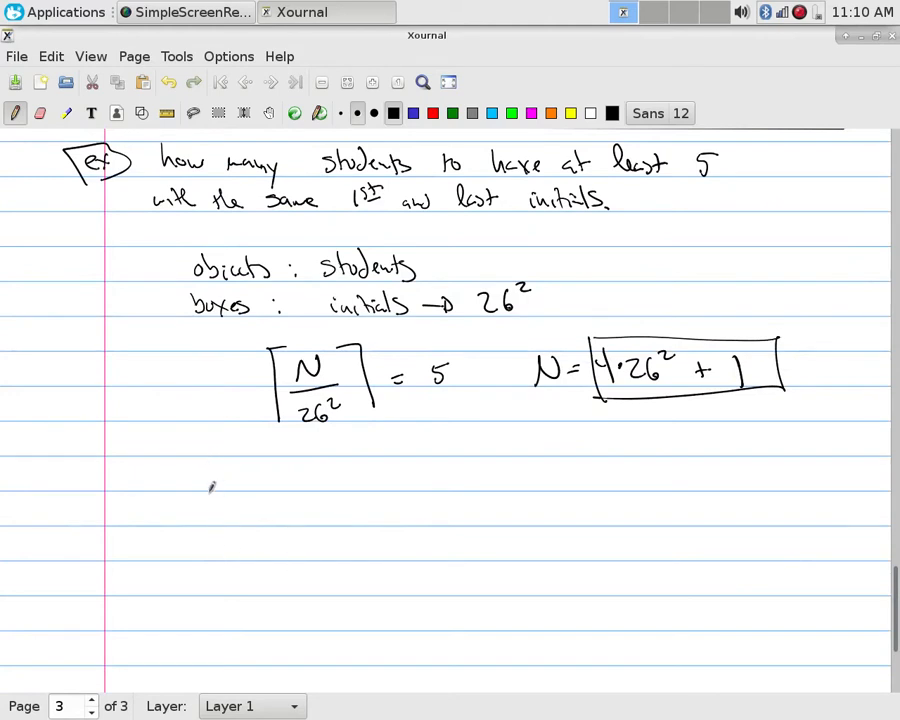
{"action": "left_click_drag", "start_coordinate": [196, 500], "coordinate": [300, 516]}
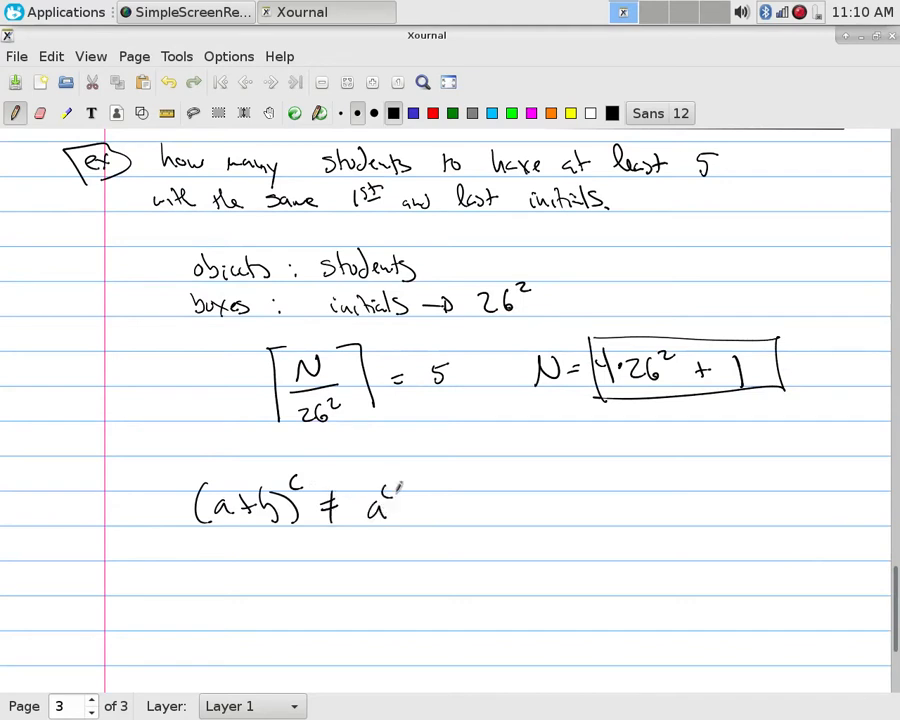
{"action": "left_click_drag", "start_coordinate": [400, 500], "coordinate": [460, 504]}
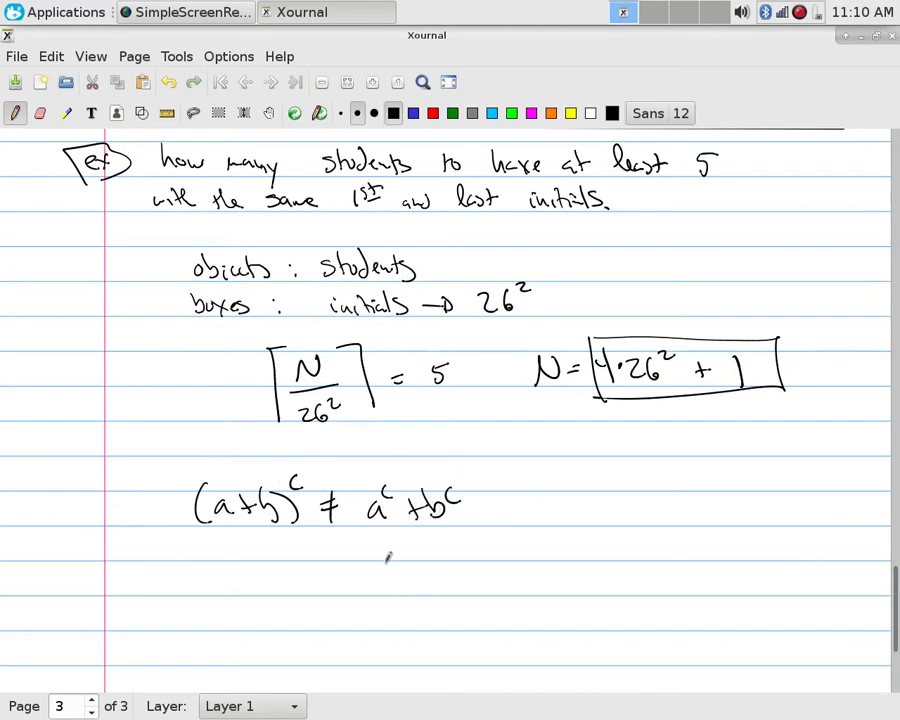
{"action": "mouse_move", "coordinate": [396, 540]}
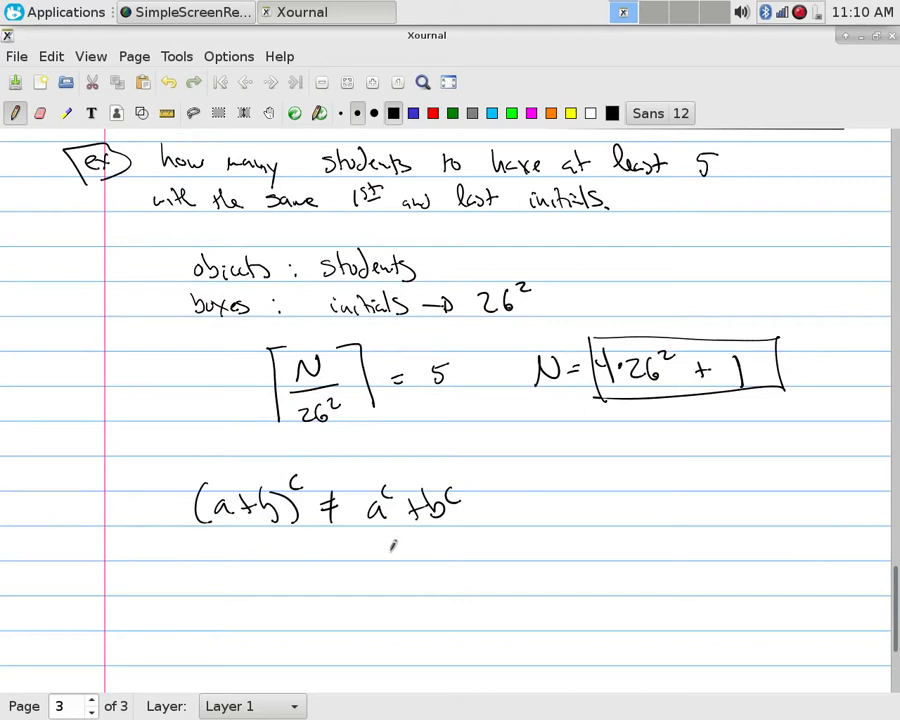
{"action": "mouse_move", "coordinate": [484, 490]}
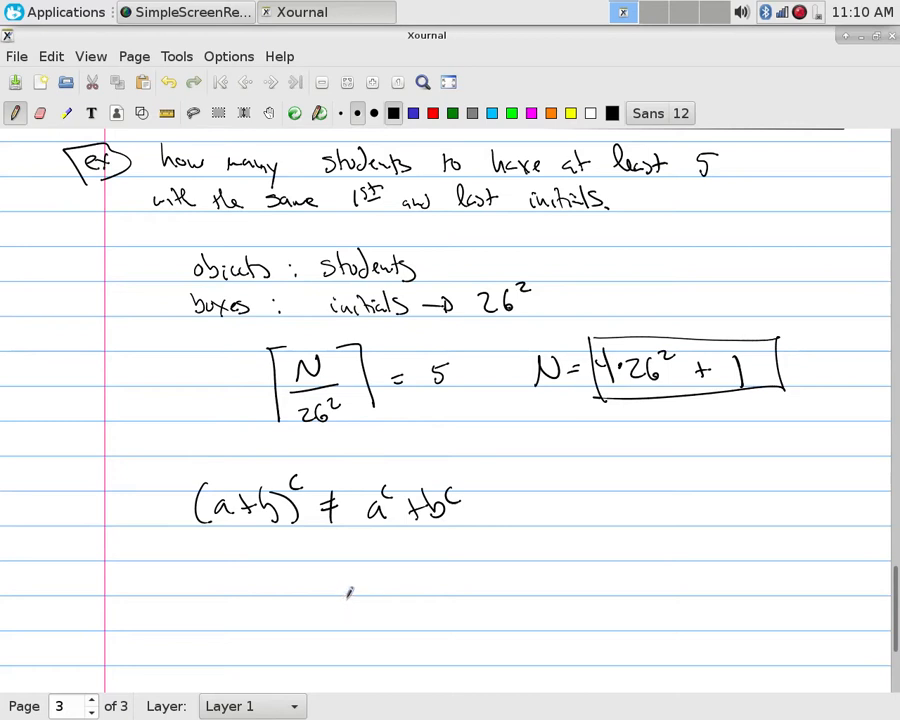
{"action": "mouse_move", "coordinate": [350, 590]}
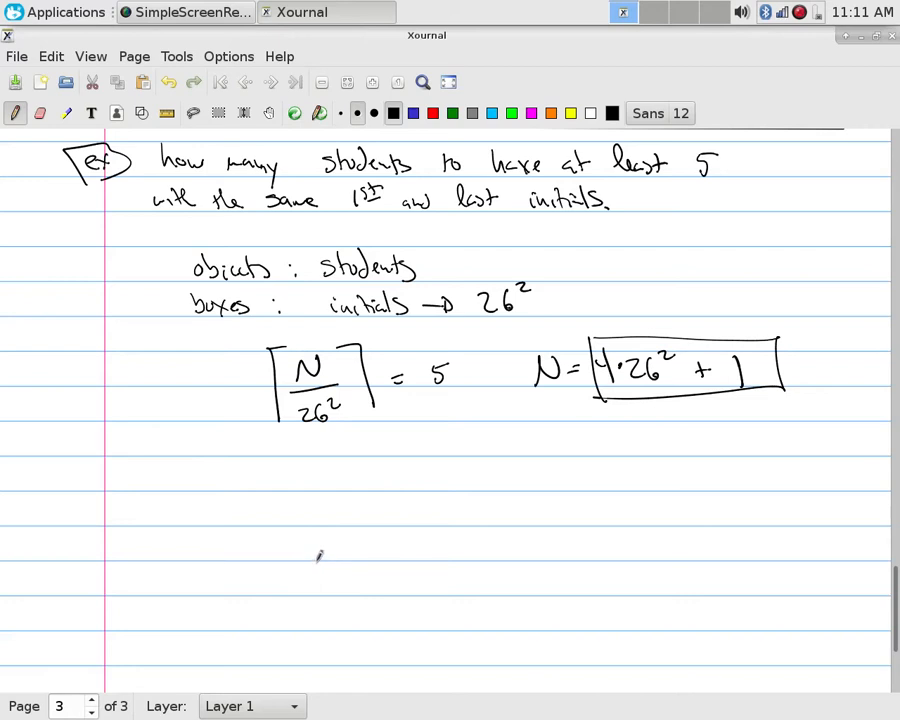
{"action": "mouse_move", "coordinate": [292, 504]}
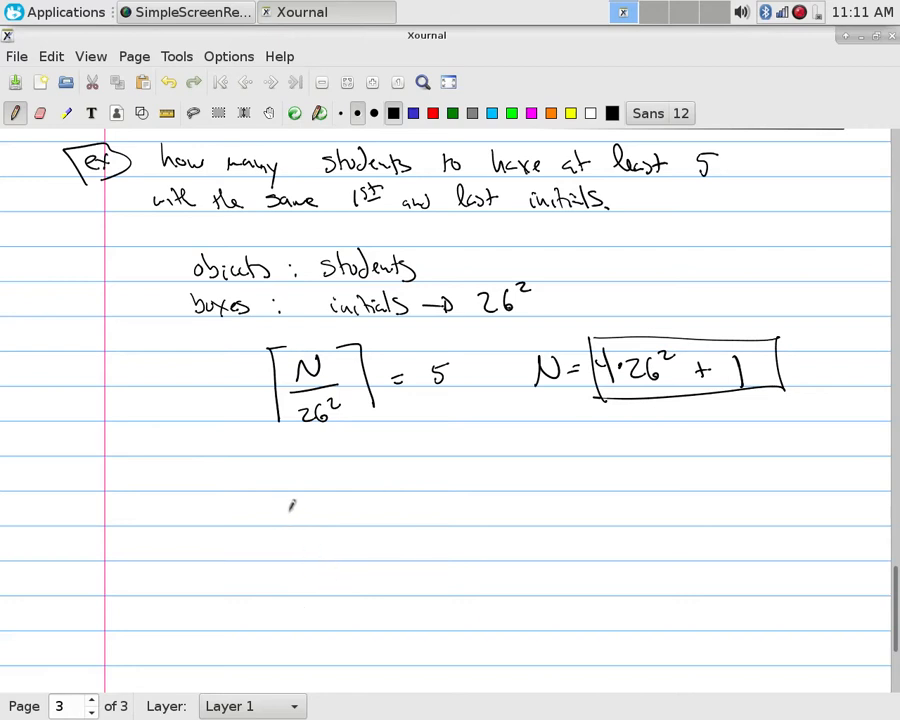
{"action": "mouse_move", "coordinate": [488, 500]}
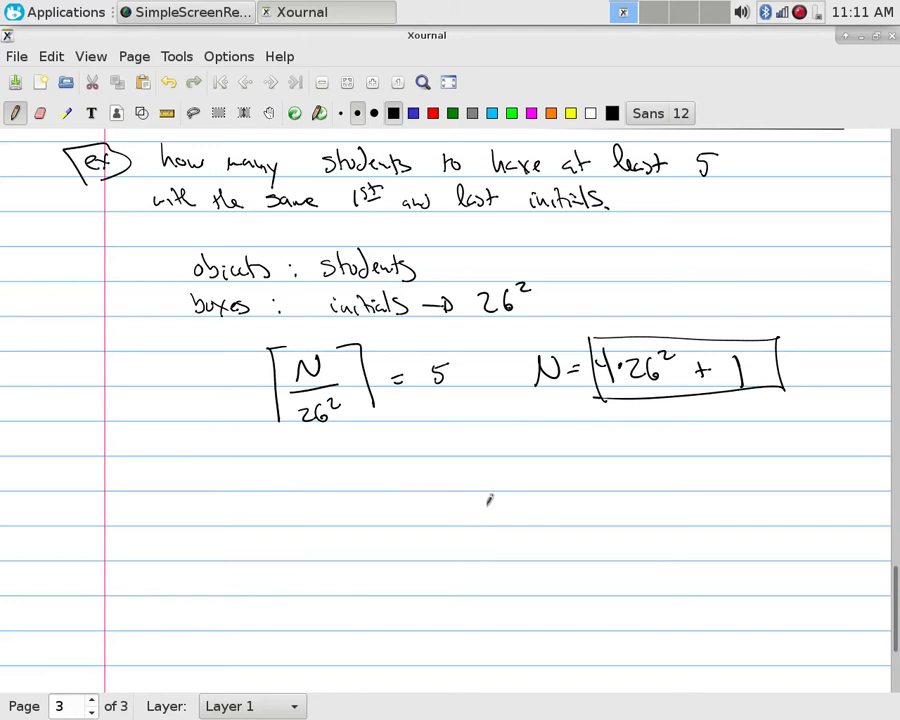
{"action": "mouse_move", "coordinate": [564, 444]}
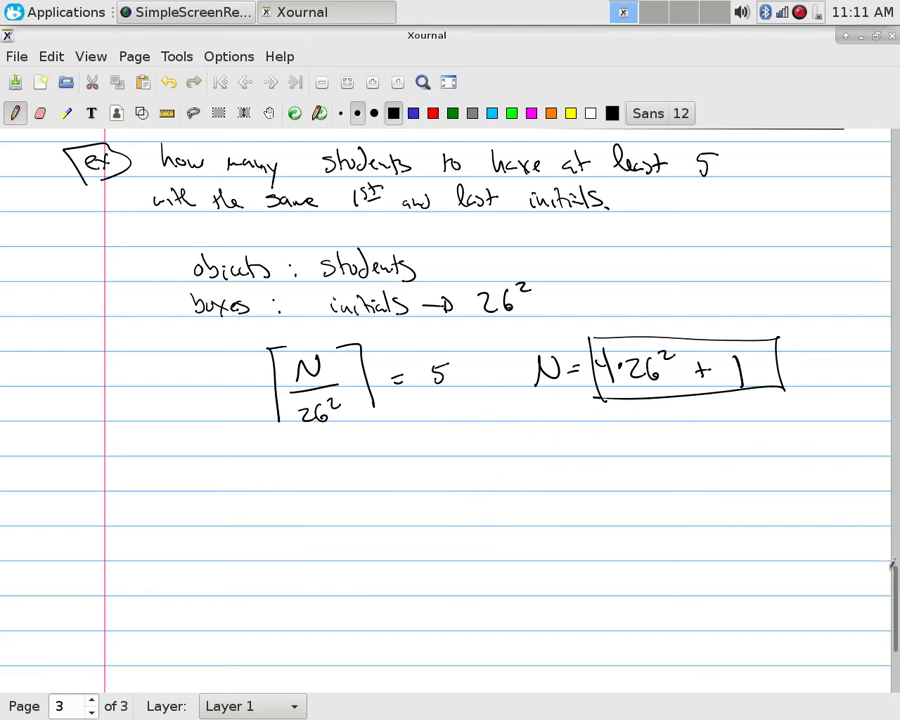
Scroll down the page below the horizontal rule closing the students example
{"action": "scroll", "scroll_direction": "down", "scroll_amount": 3}
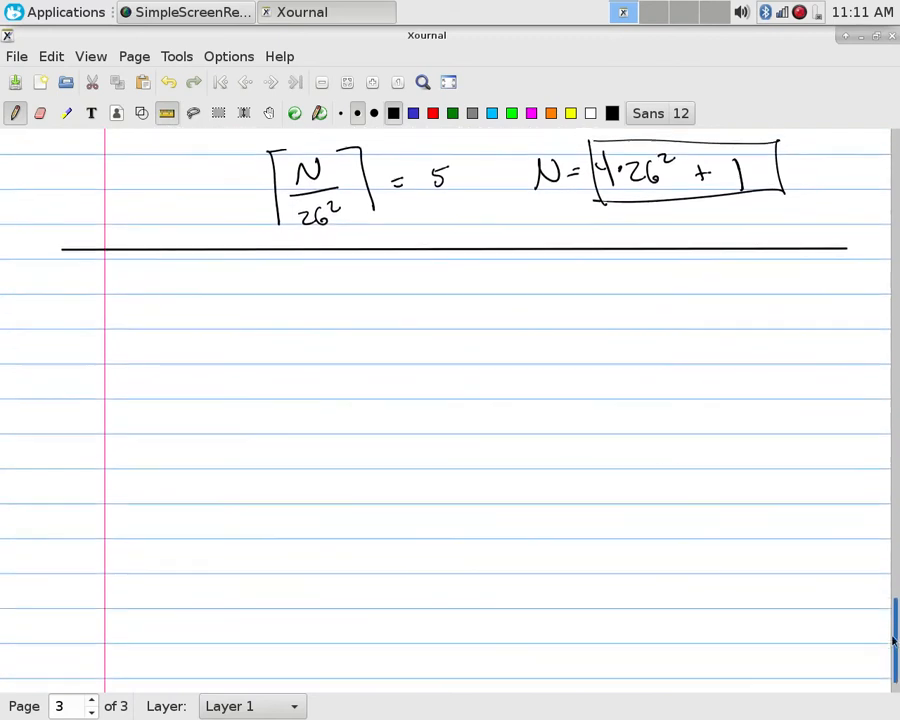
{"action": "scroll", "scroll_direction": "down", "scroll_amount": 3}
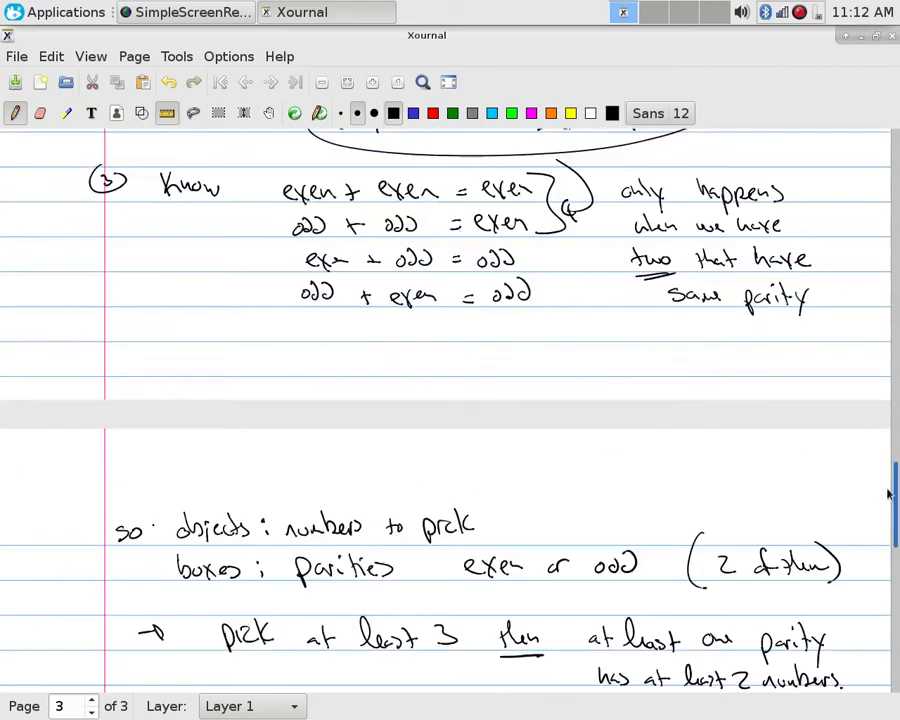
{"action": "scroll", "scroll_direction": "down", "scroll_amount": 3}
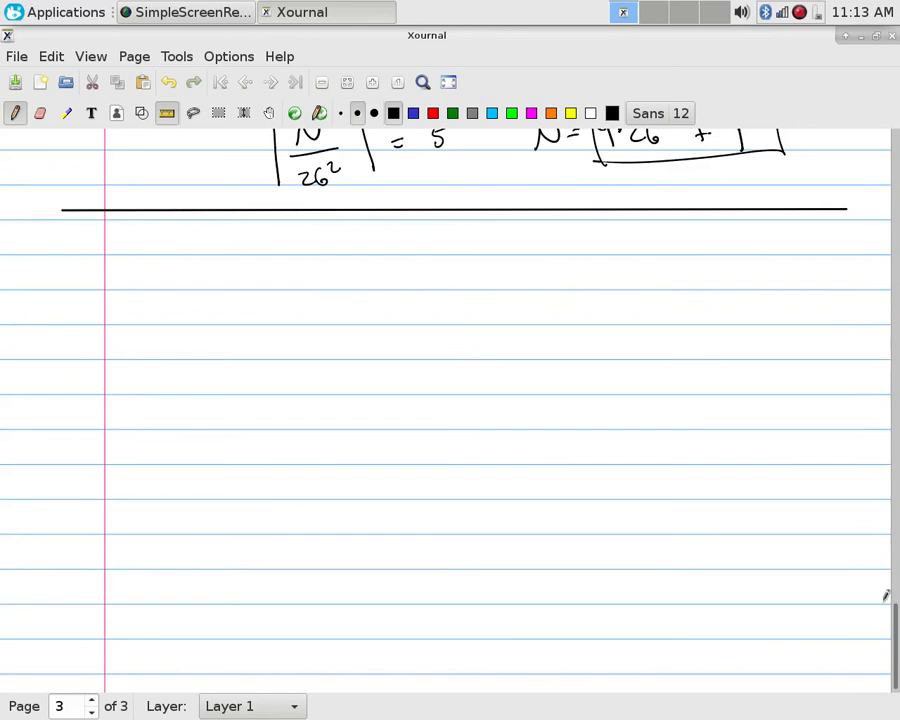
{"action": "mouse_move", "coordinate": [344, 432]}
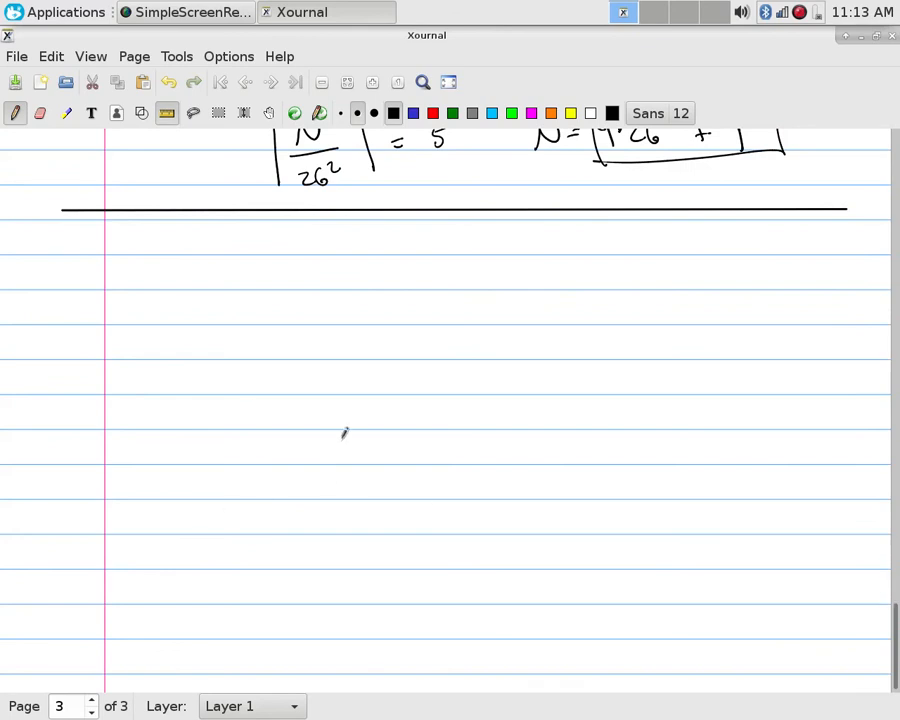